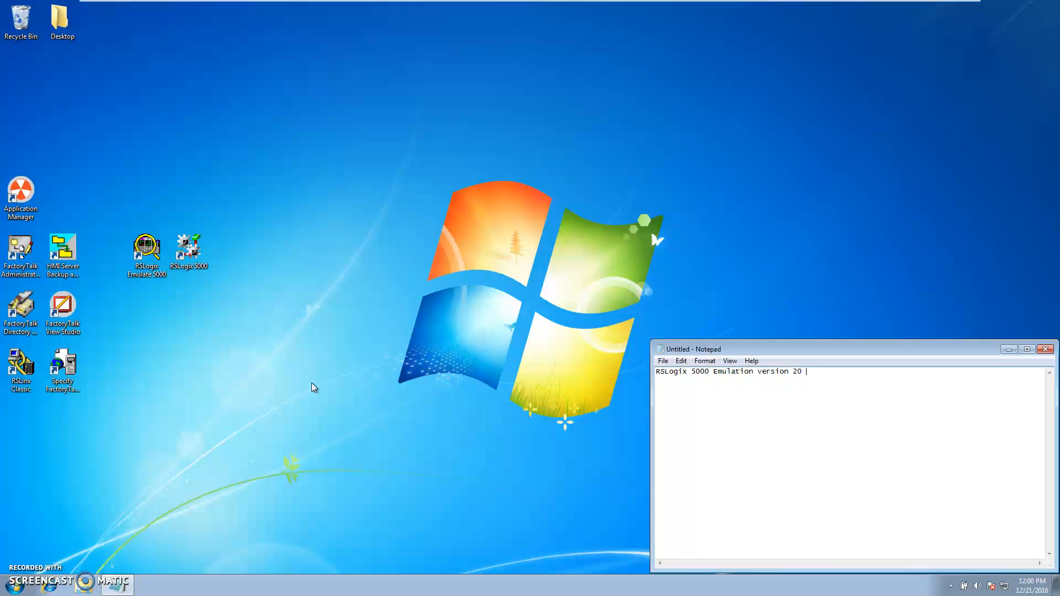
Launch RSLogix Emulate 5000 from its desktop shortcut to bring up the Chassis Monitor.
left_click(145, 250)
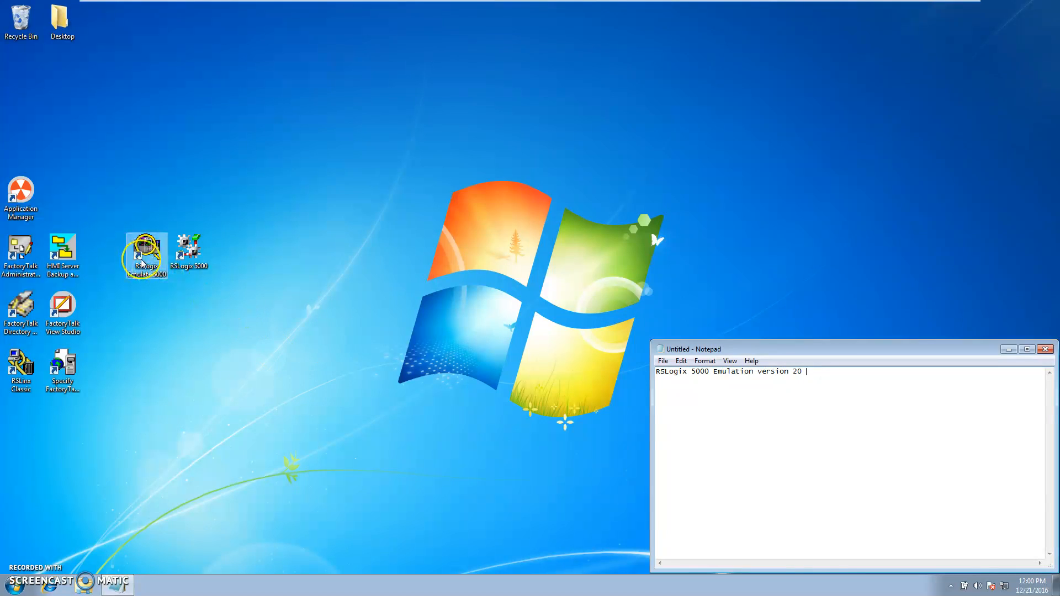
double_click(145, 250)
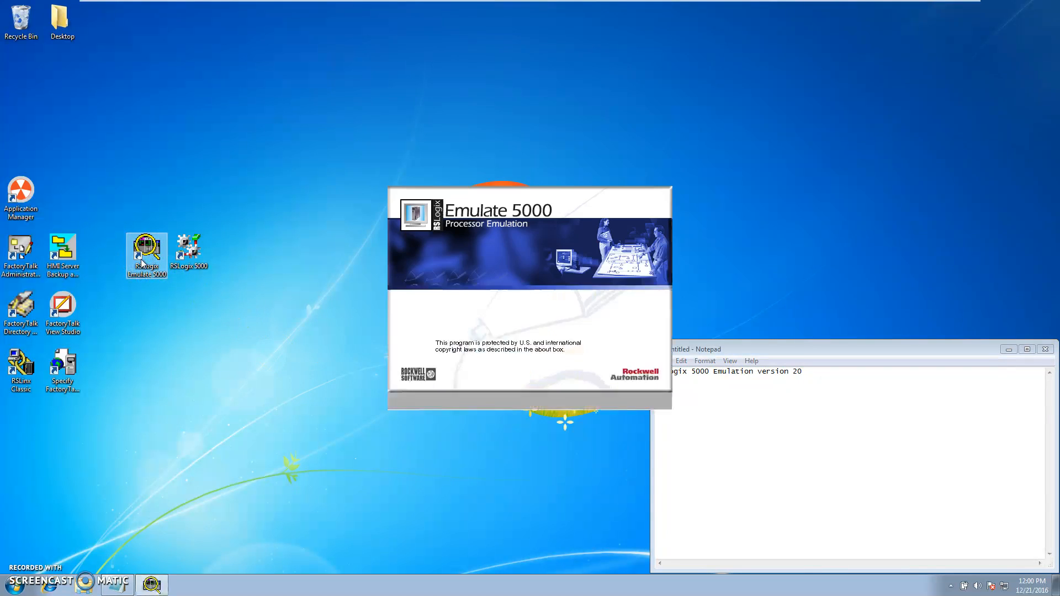
double_click(146, 250)
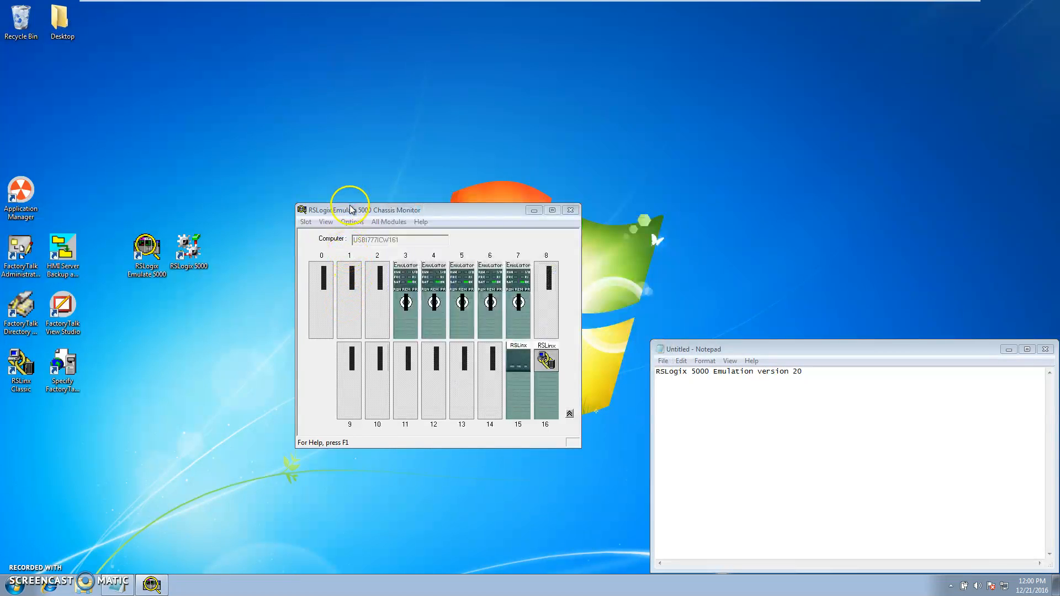
mouse_move(324, 301)
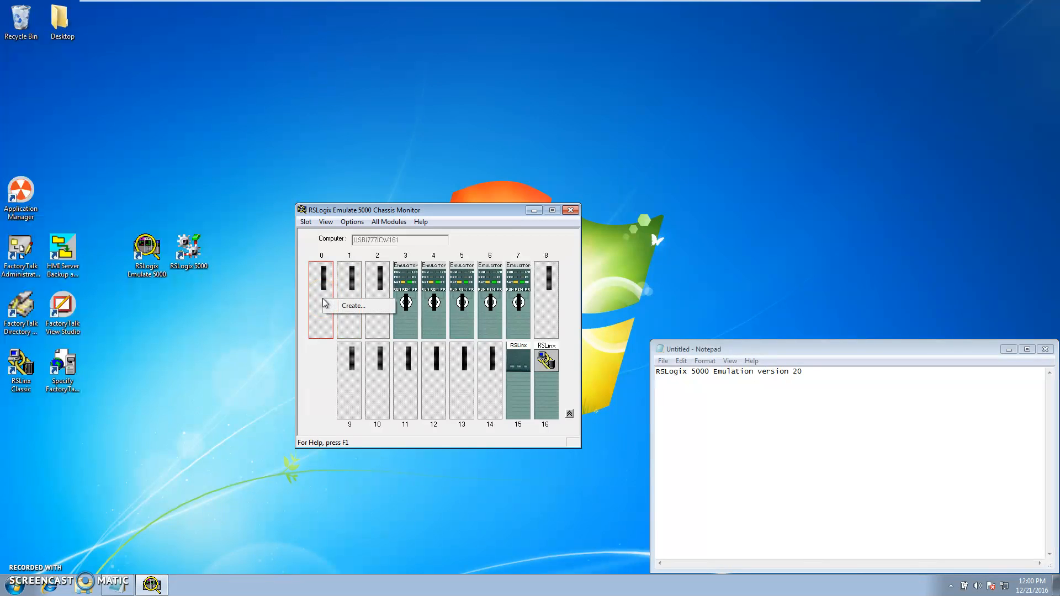
Create an RSLogix Emulate 5000 Controller in empty slot 0, keeping its previous configuration.
left_click(352, 305)
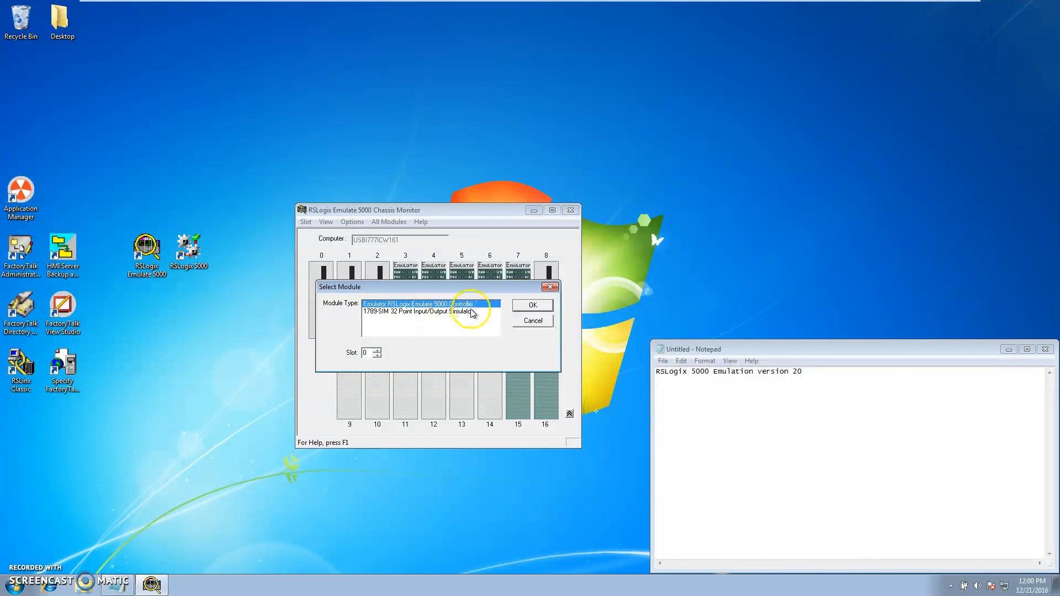
left_click(531, 305)
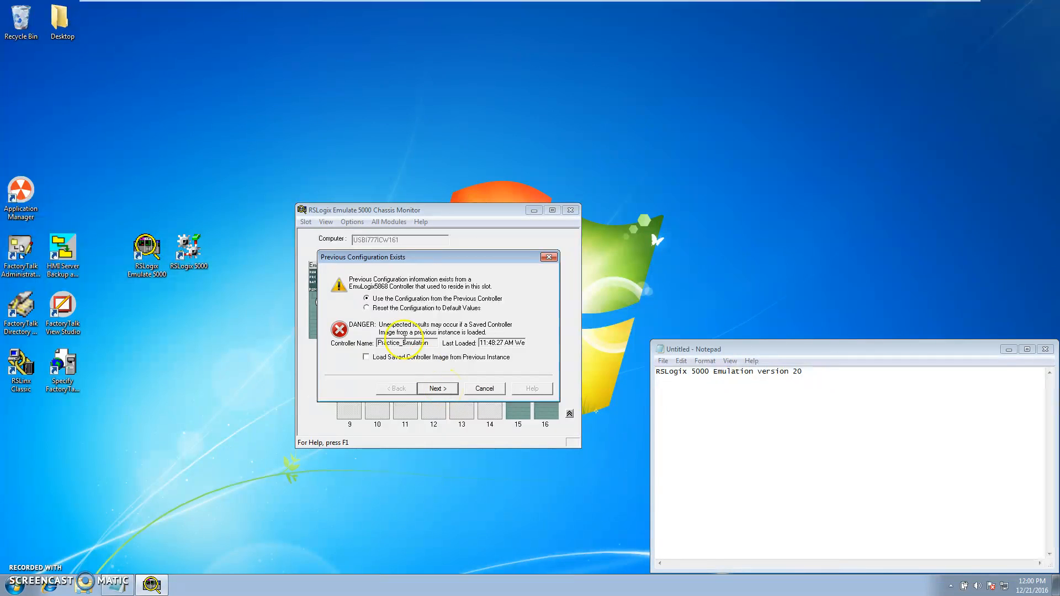
left_click(436, 388)
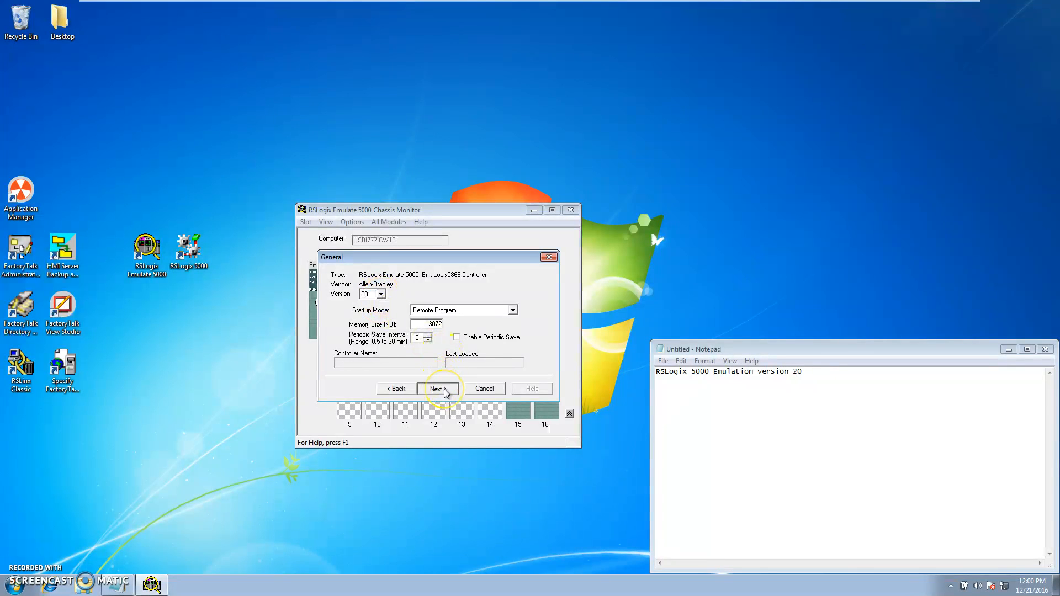
left_click(437, 388)
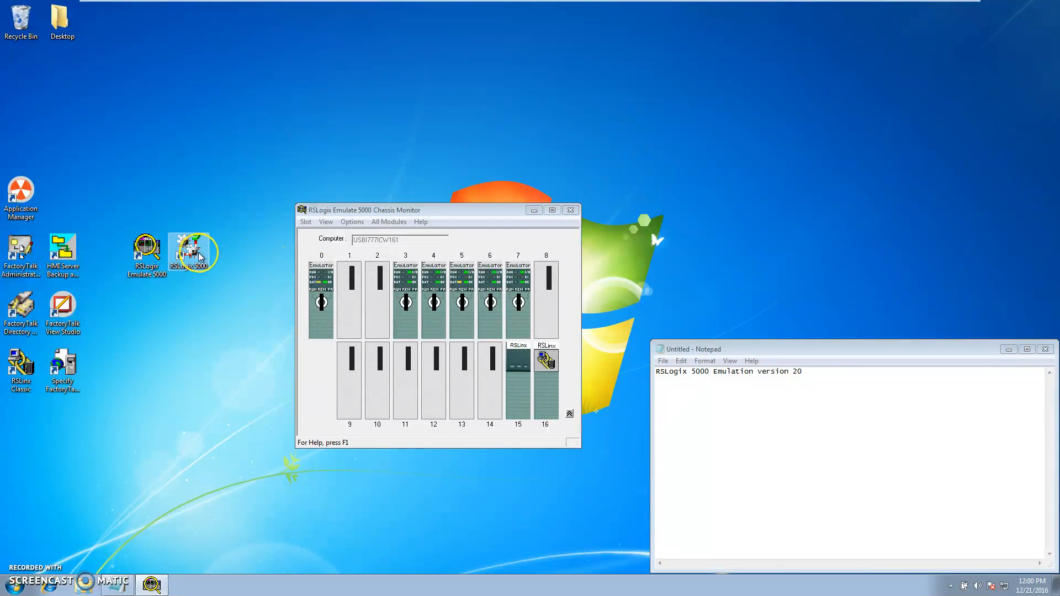
Launch RSLogix 5000, bring it in front of the chassis monitor, and close the Start Page.
double_click(189, 250)
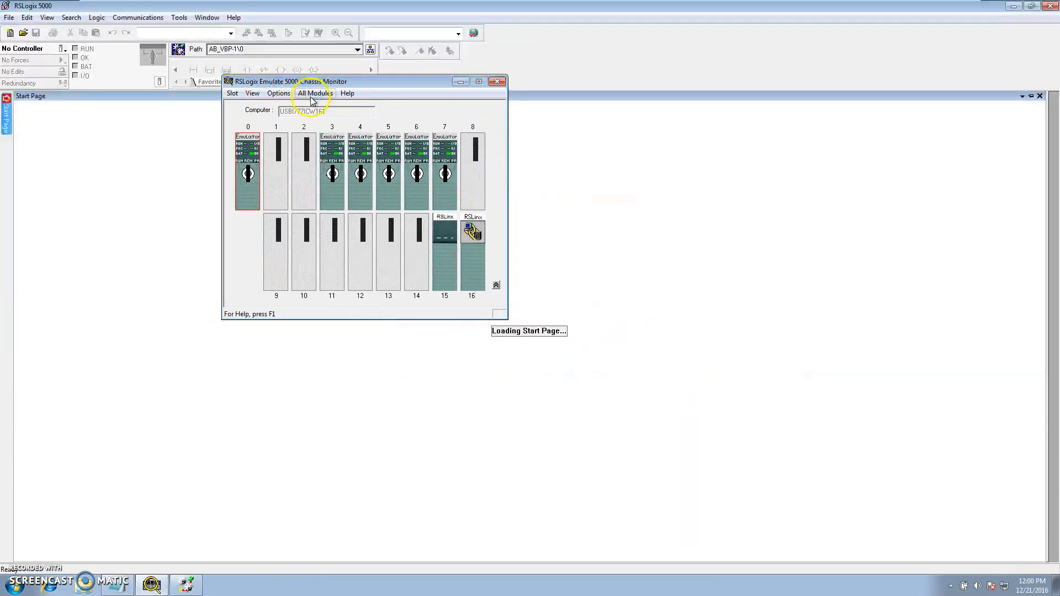
left_click(497, 81)
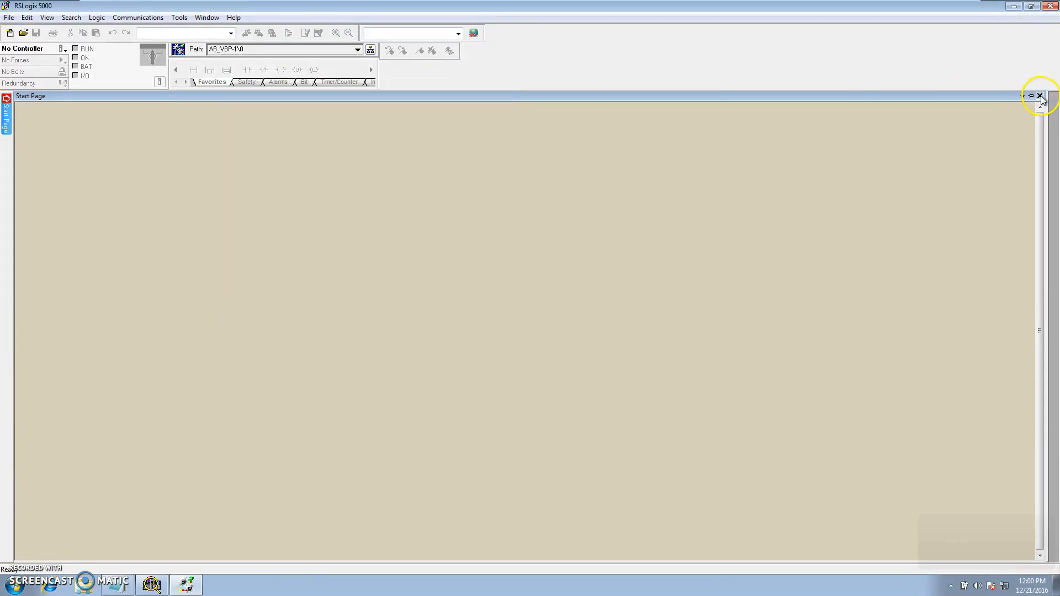
left_click(1042, 96)
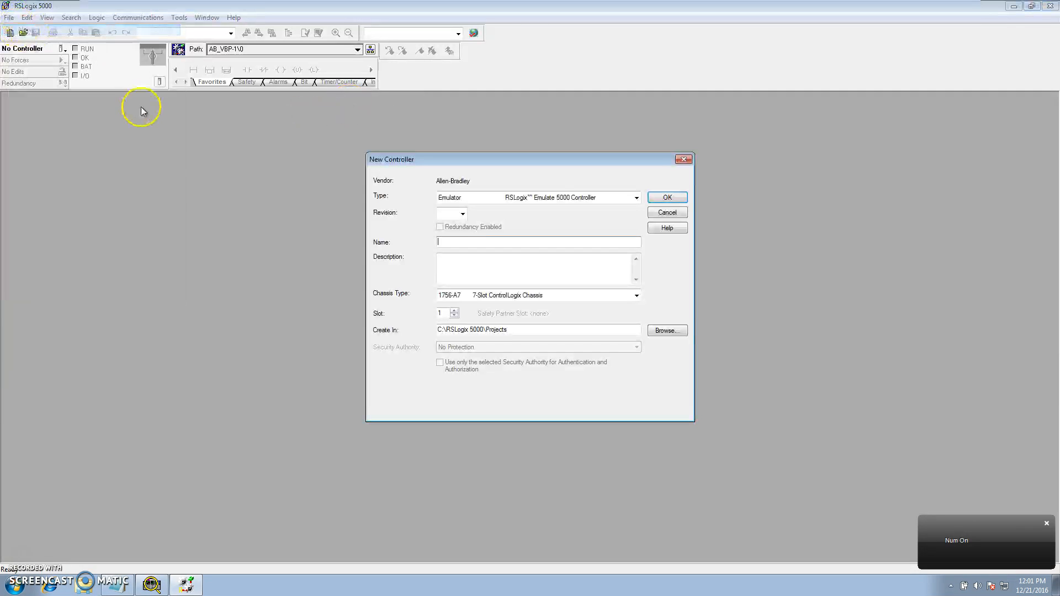
Choose the Emulate 5000 controller type at revision 20.
left_click(635, 198)
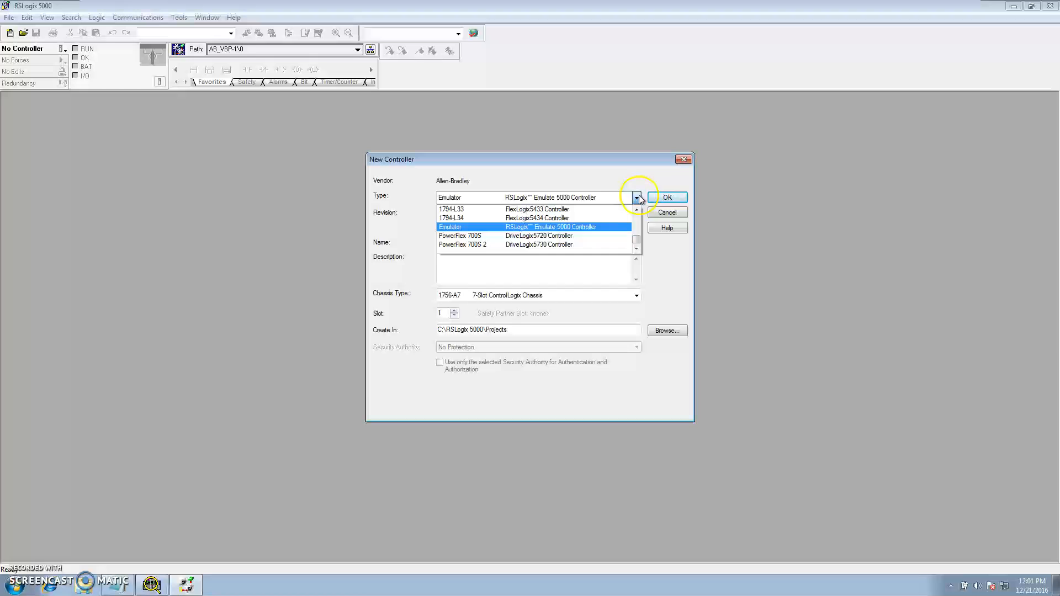
left_click(635, 244)
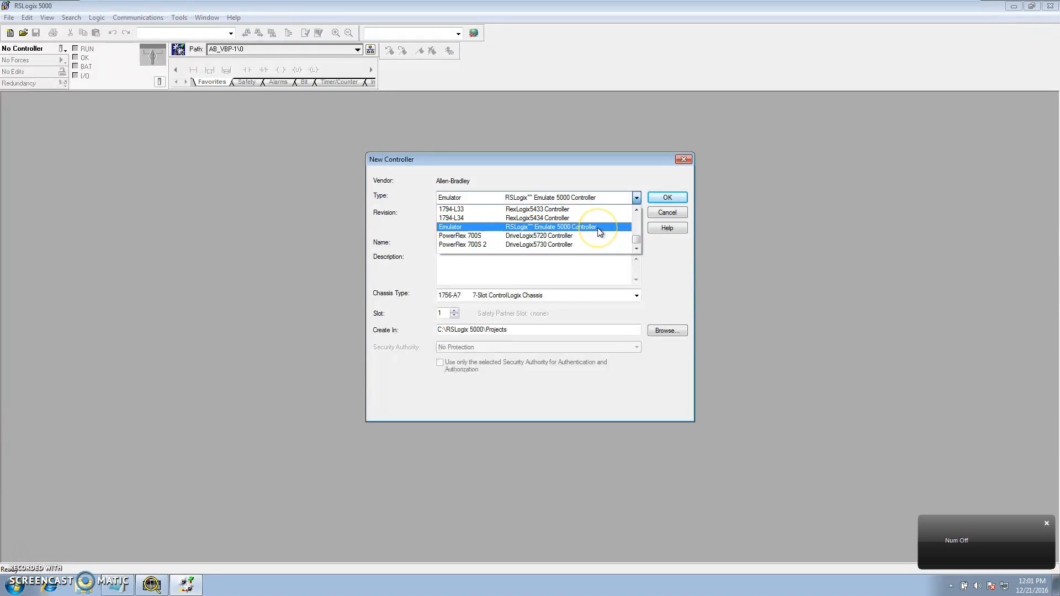
left_click(535, 227)
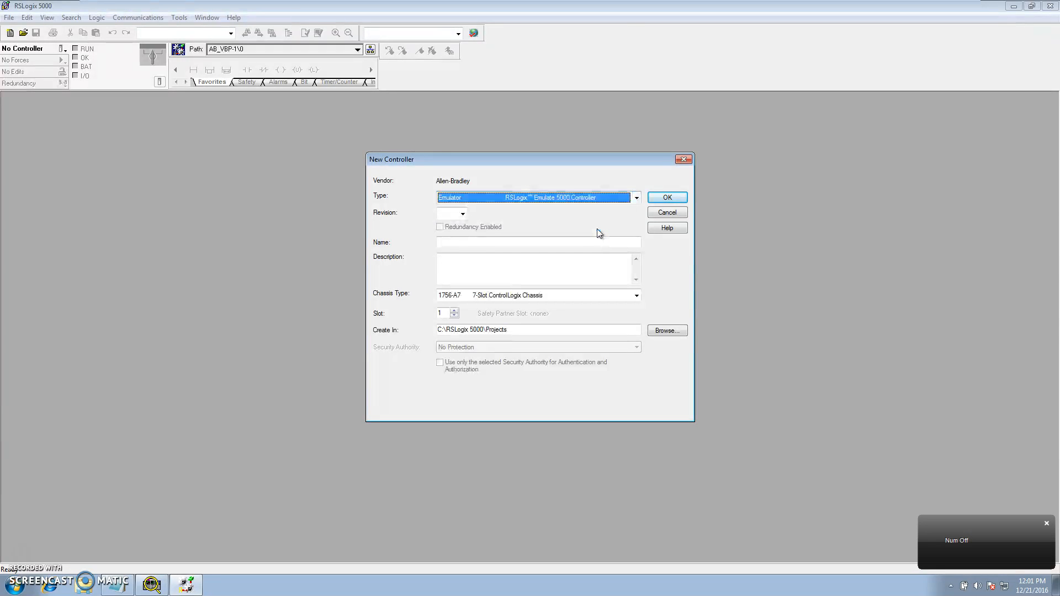
left_click(463, 214)
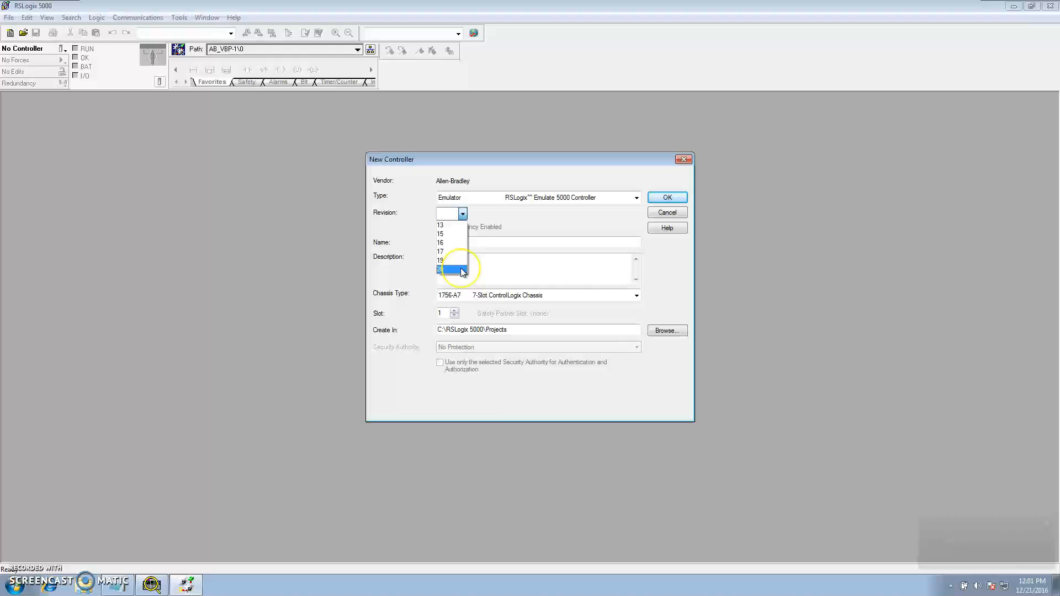
left_click(442, 269)
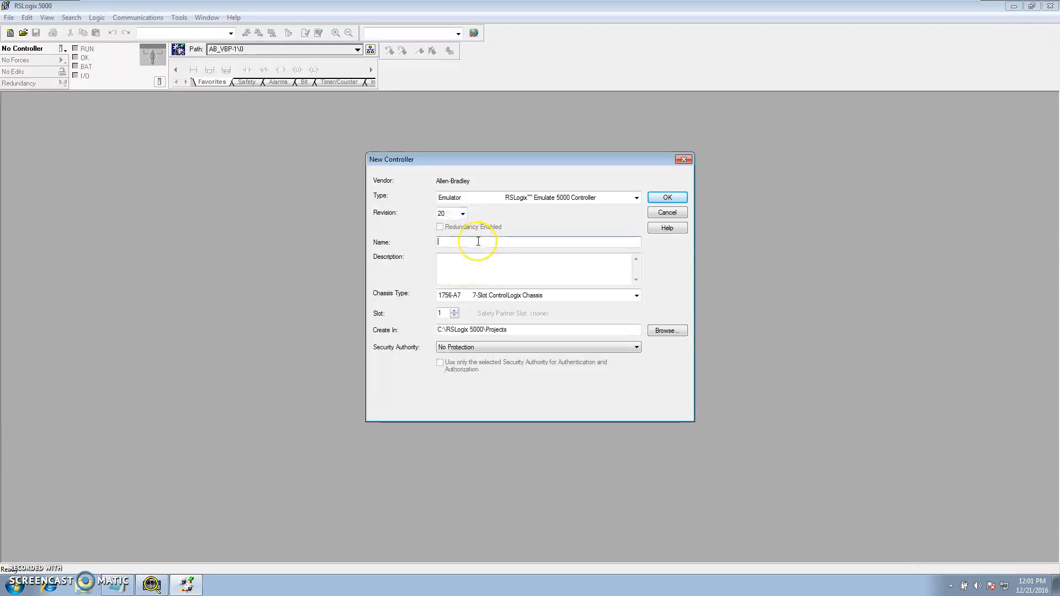
Name the controller Practice_Emulation and confirm replacing the existing project file.
type("Practice")
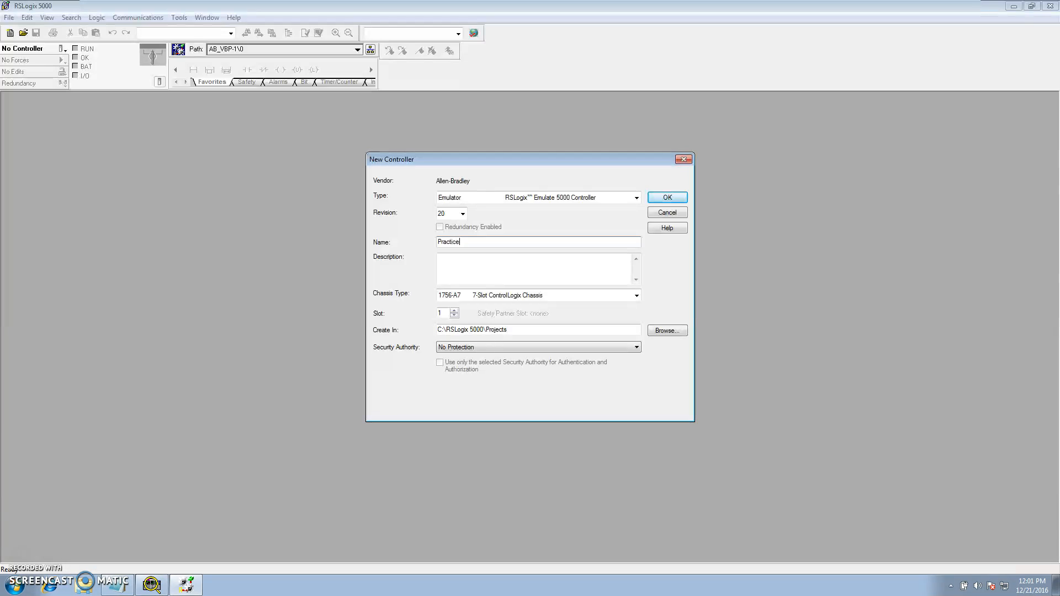
type("_Em")
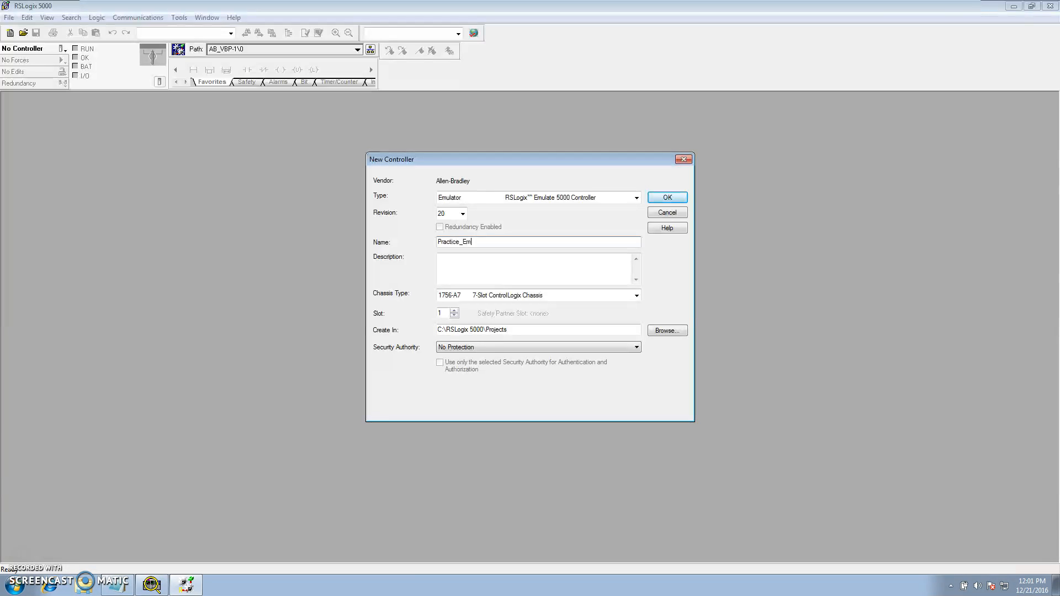
type("ulation")
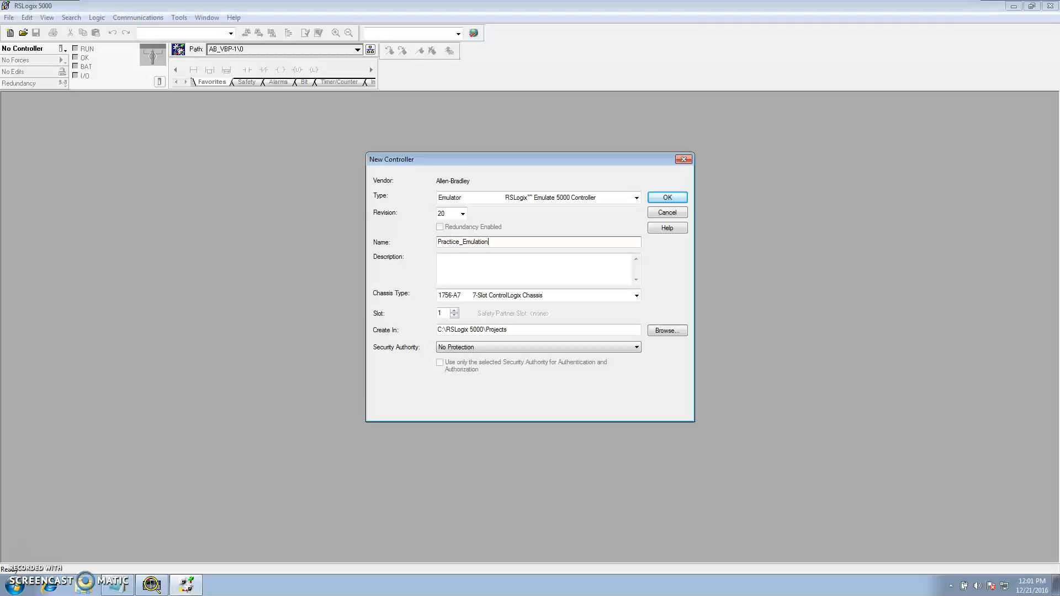
mouse_move(381, 320)
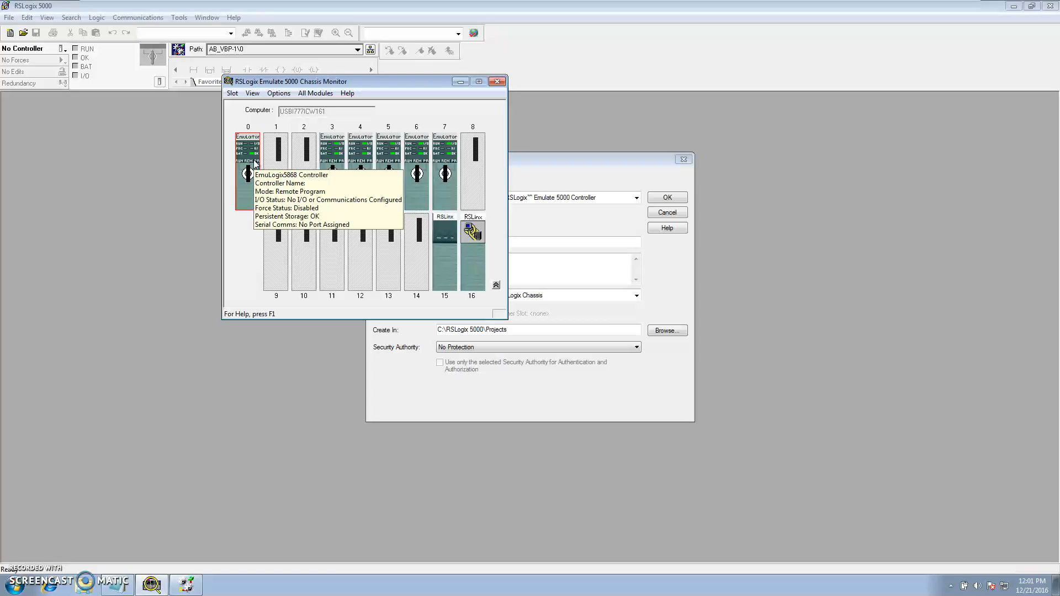
mouse_move(406, 347)
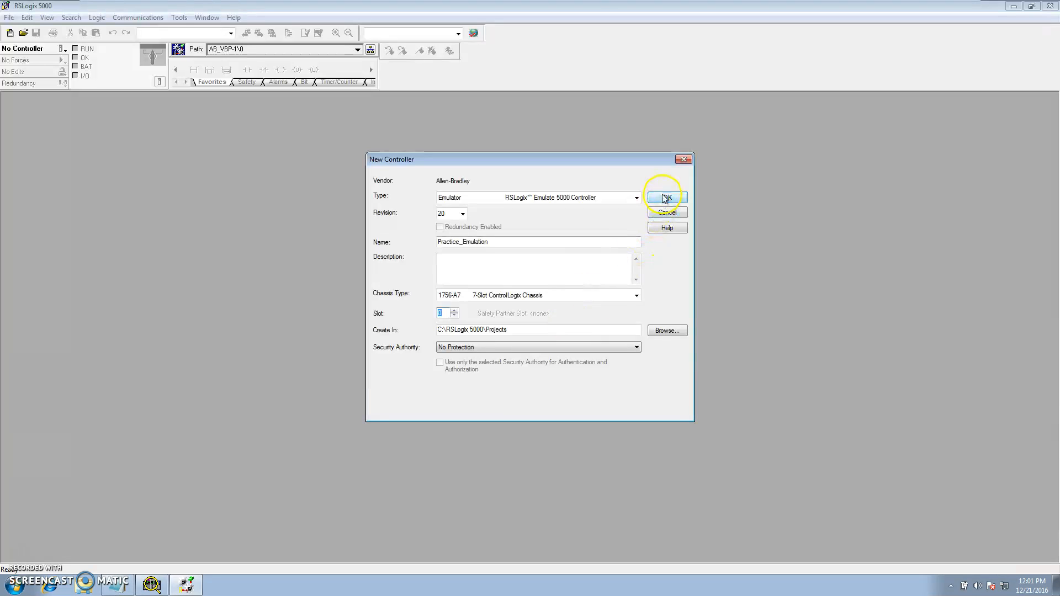
left_click(667, 196)
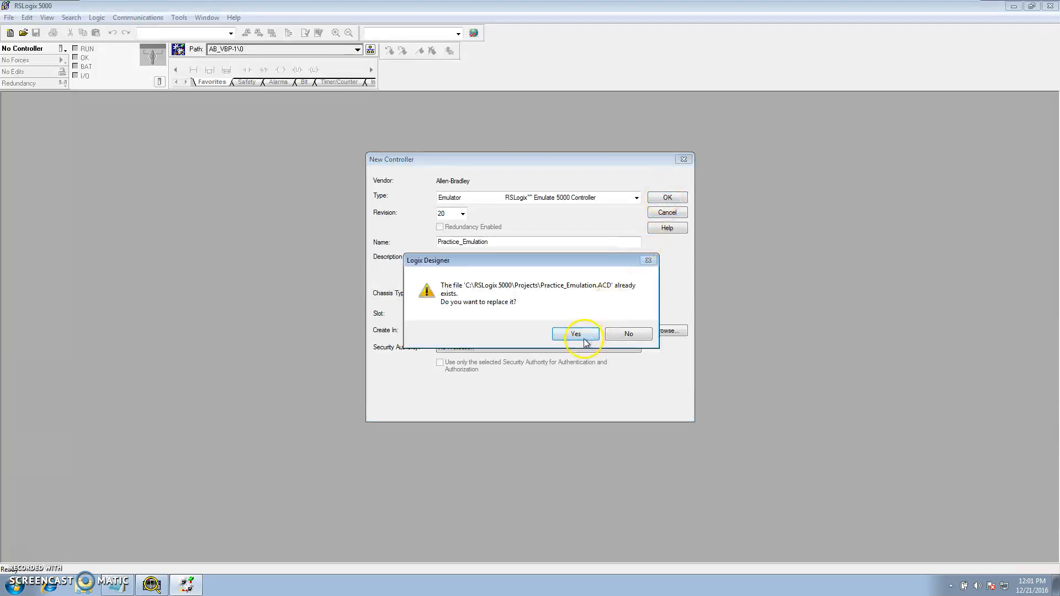
left_click(576, 334)
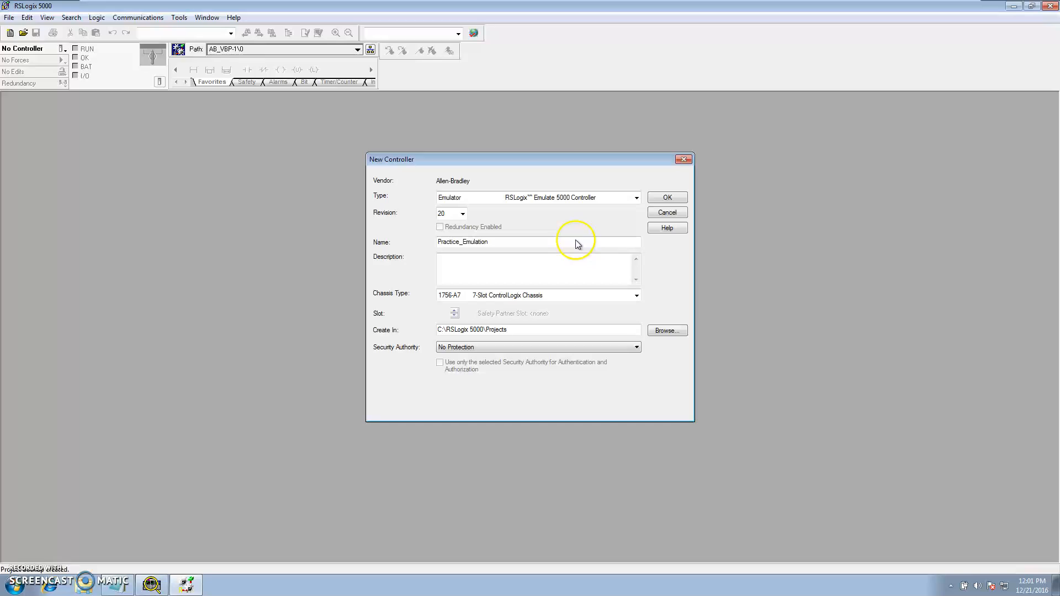
Create the project, open MainProgram's MainRoutine, and delete empty rung 0.
left_click(667, 197)
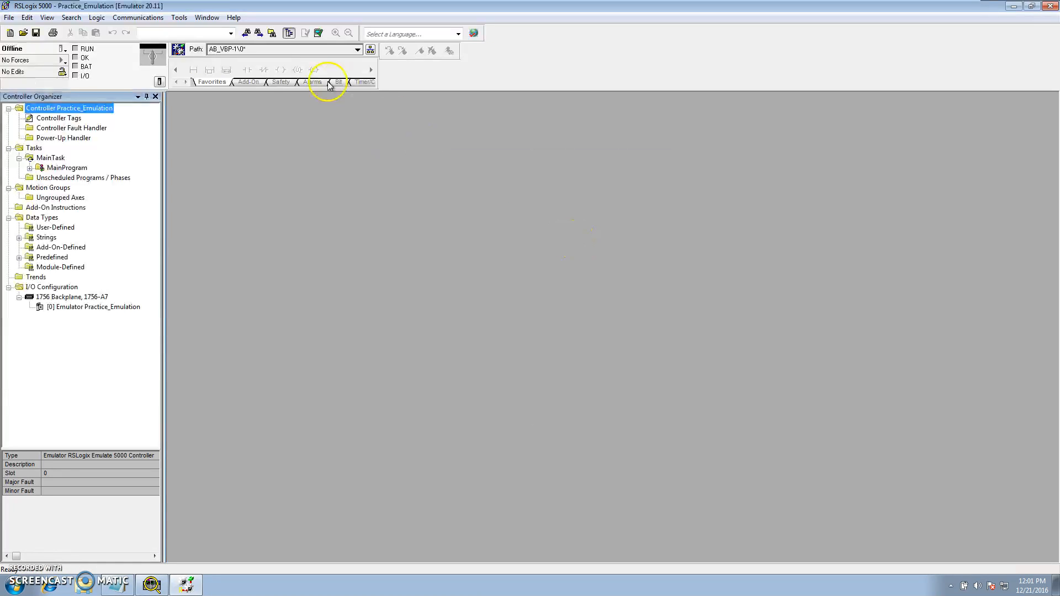
mouse_move(159, 188)
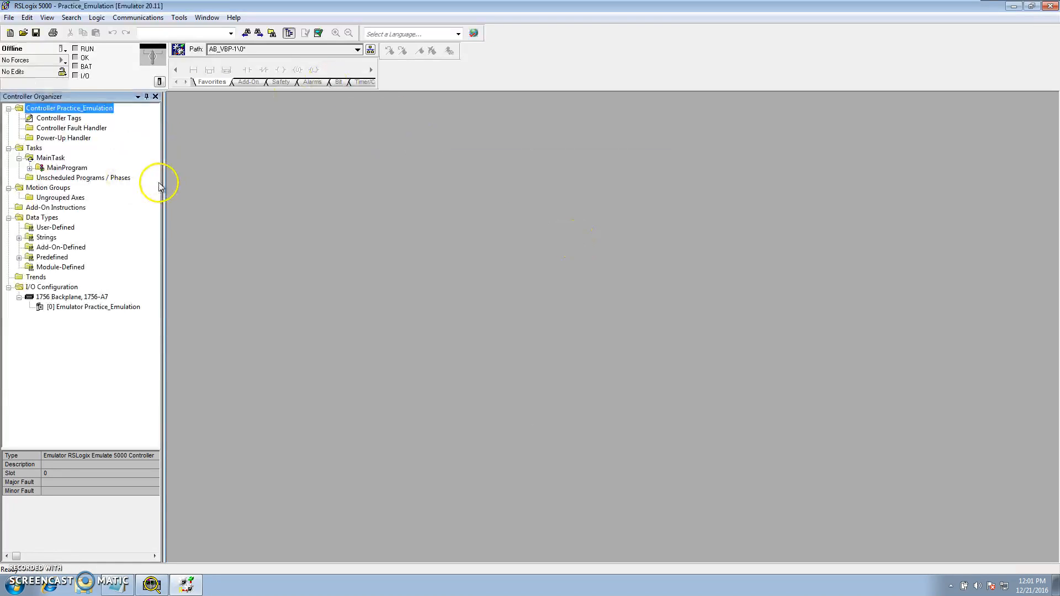
left_click(30, 166)
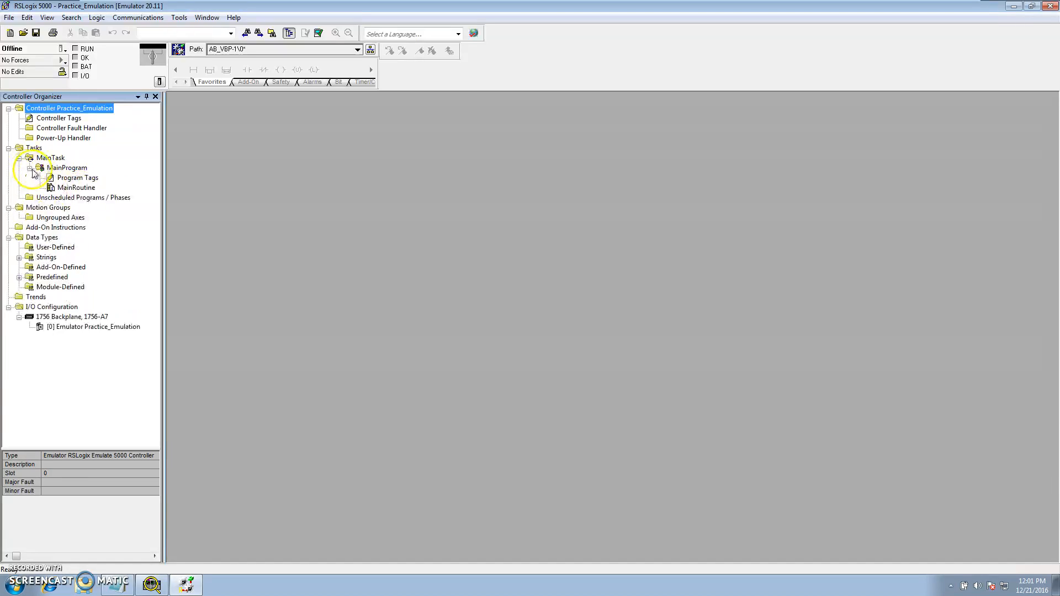
double_click(77, 187)
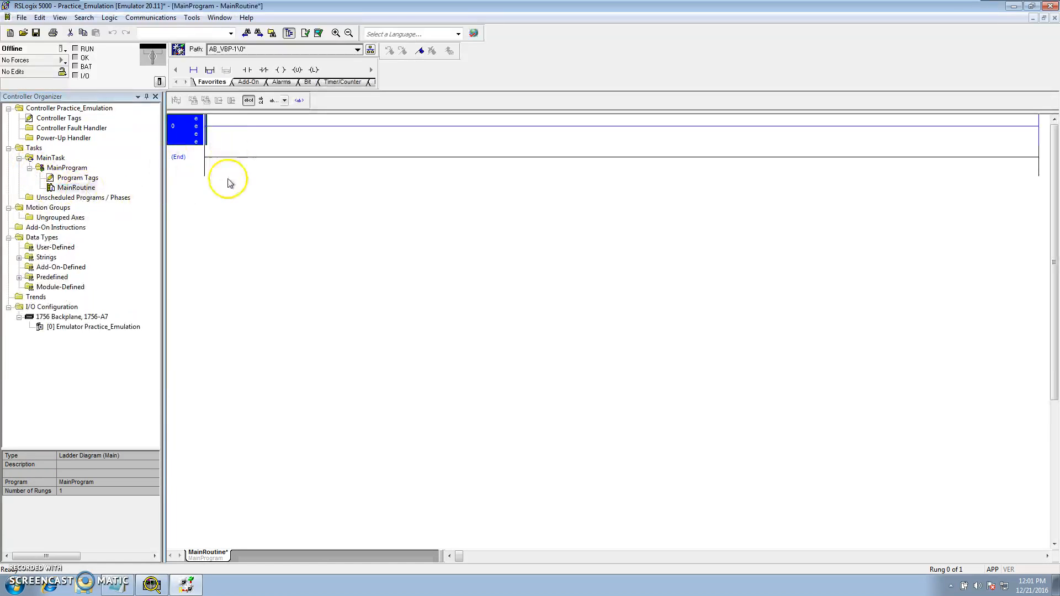
right_click(228, 183)
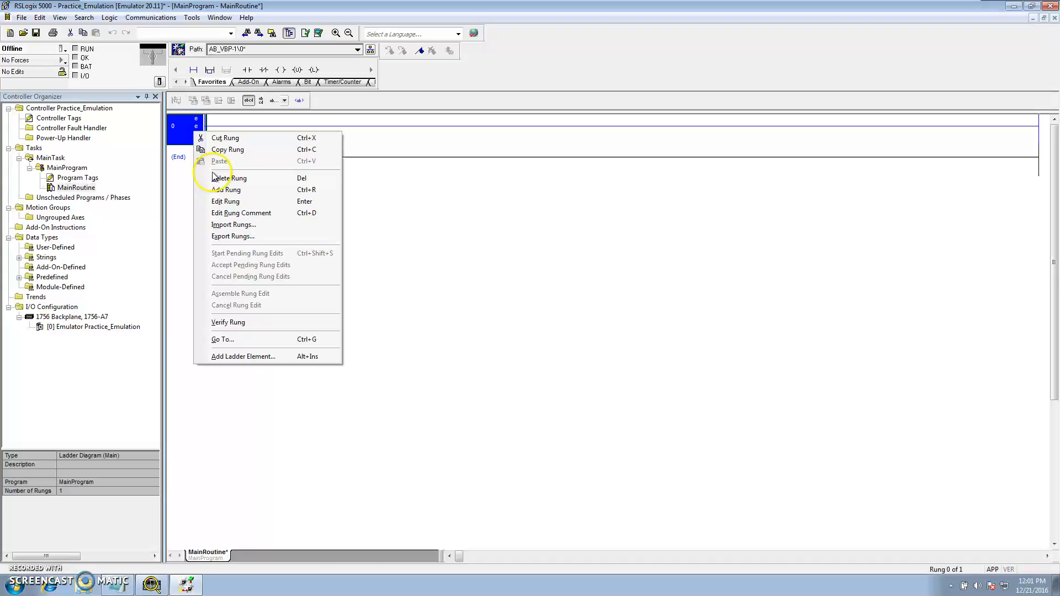
left_click(230, 178)
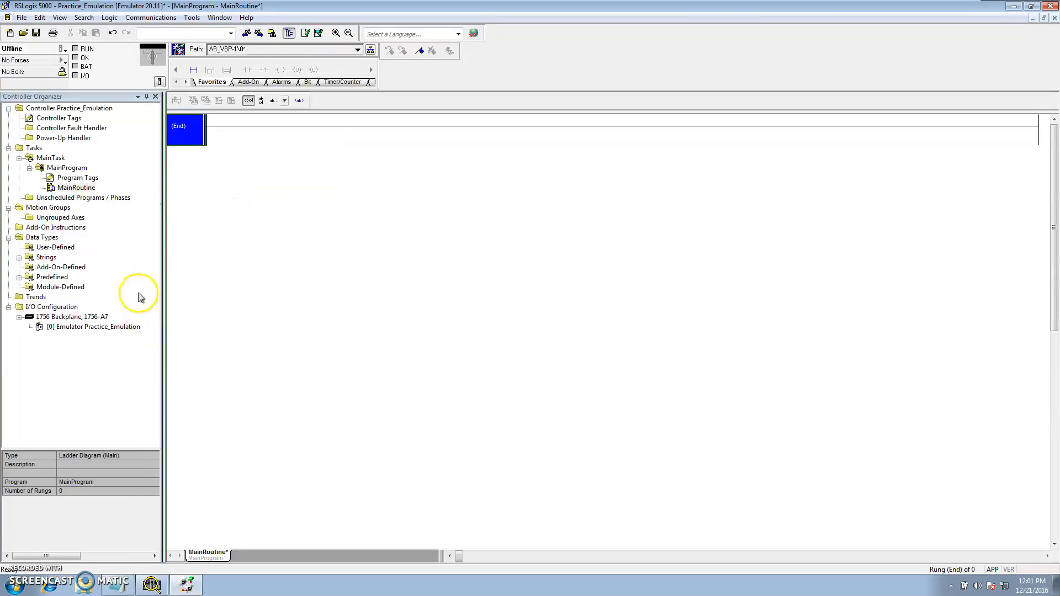
mouse_move(129, 166)
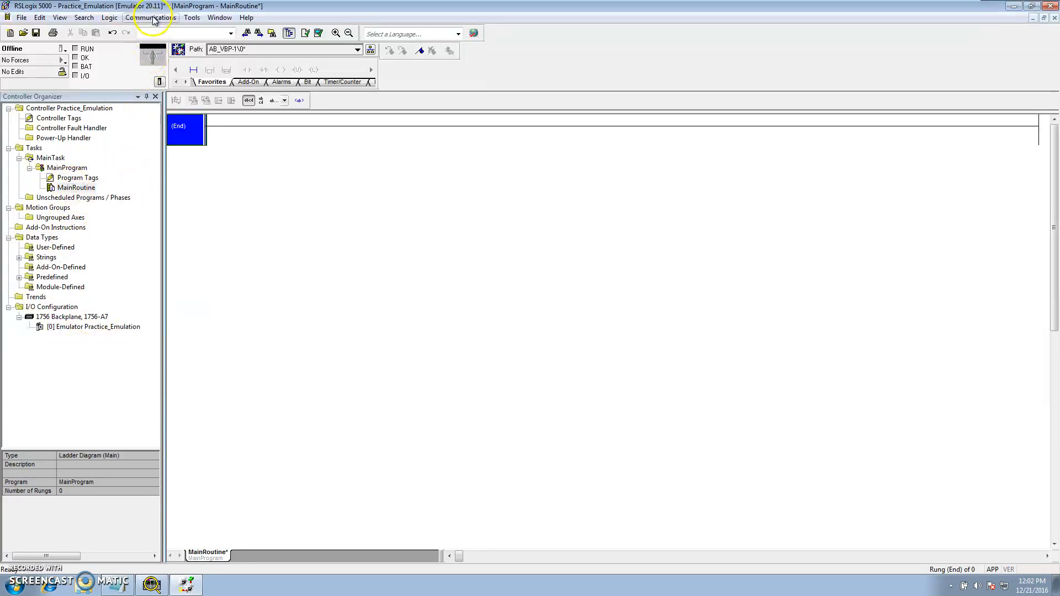
Via Who Active, select AB_VBP-1 slot 00 Emulator R20.15 and confirm the download.
left_click(151, 17)
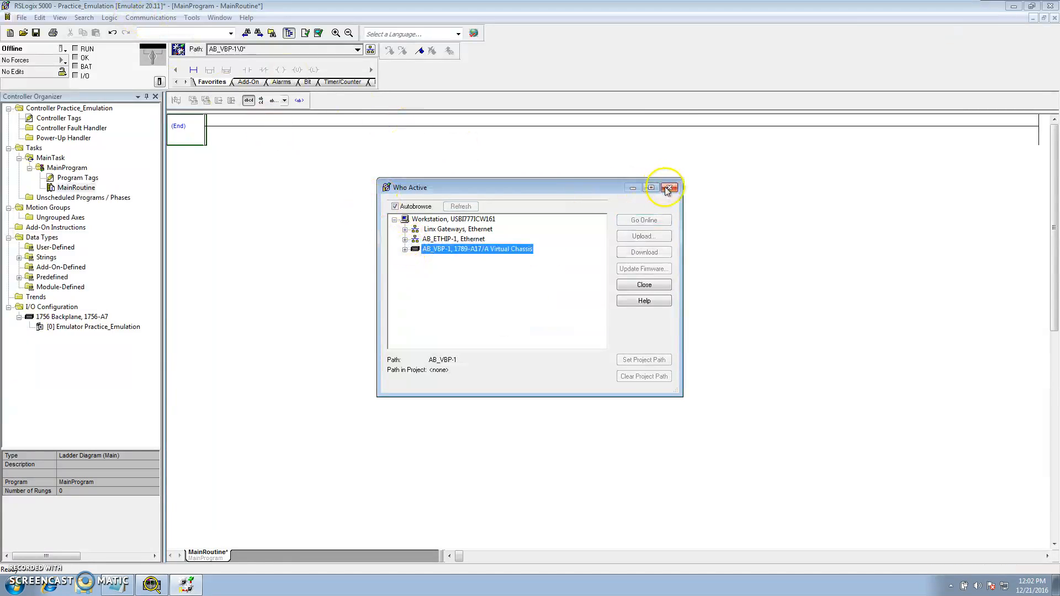
left_click(670, 188)
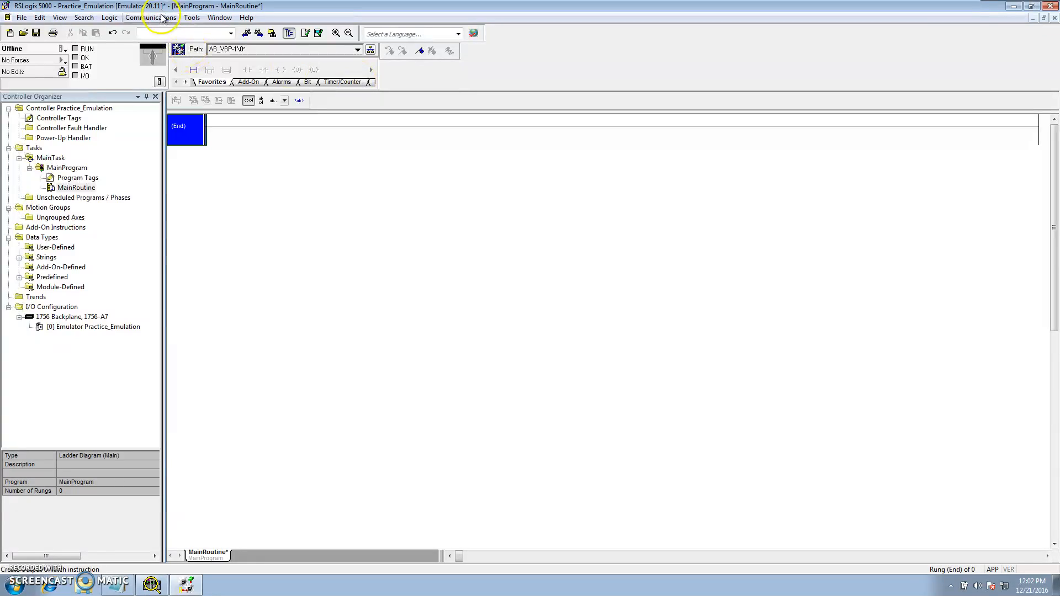
left_click(151, 17)
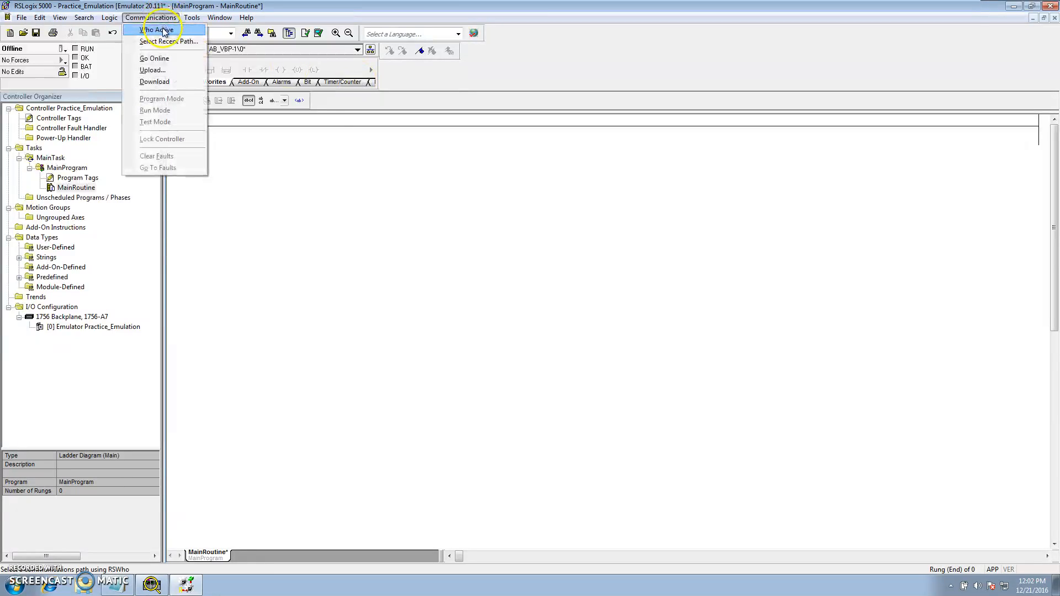
left_click(156, 29)
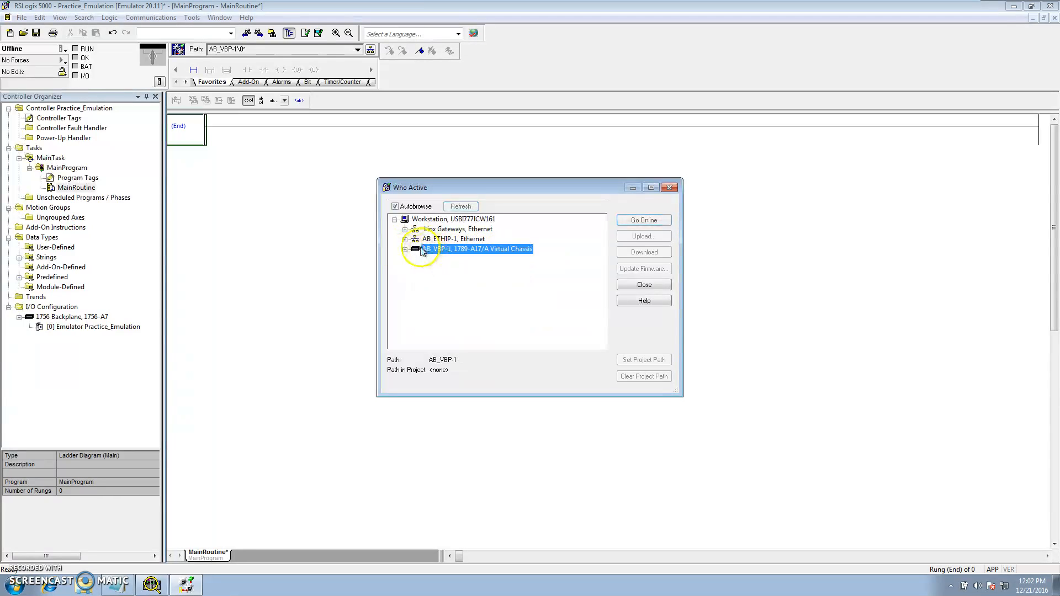
left_click(406, 249)
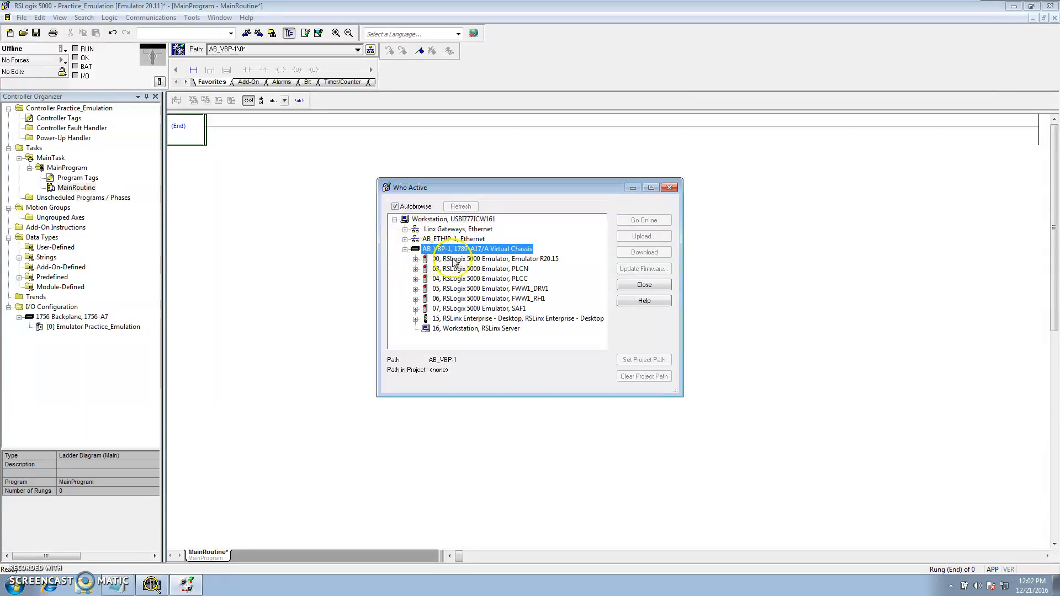
left_click(493, 259)
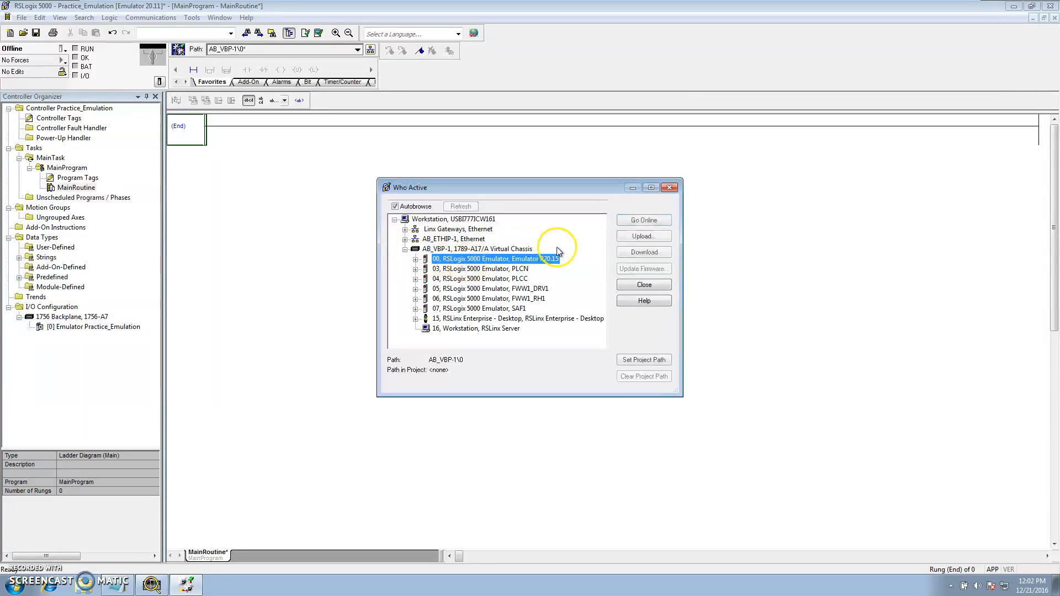
left_click(643, 253)
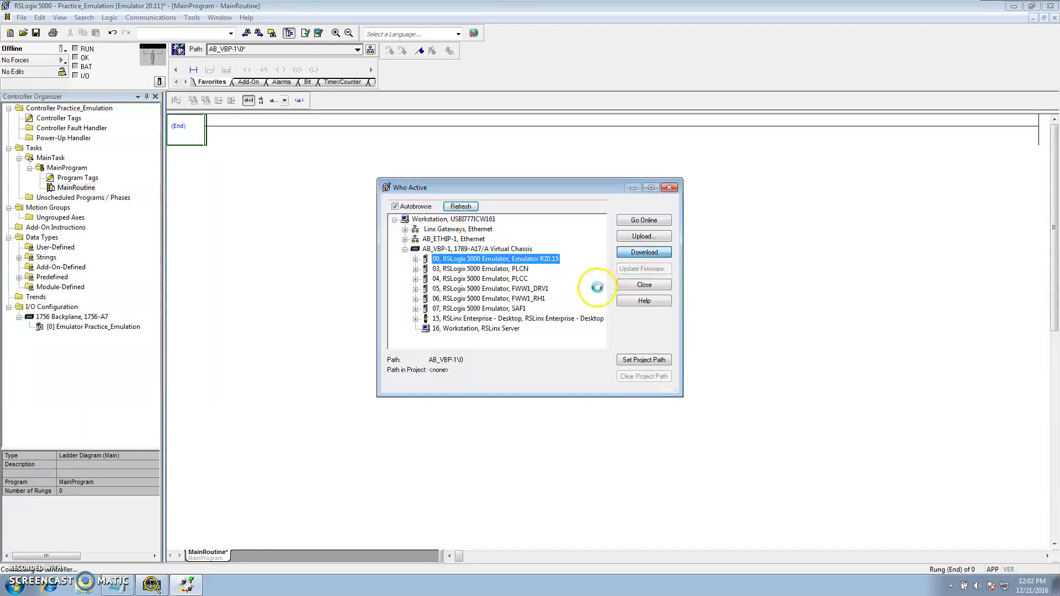
left_click(643, 252)
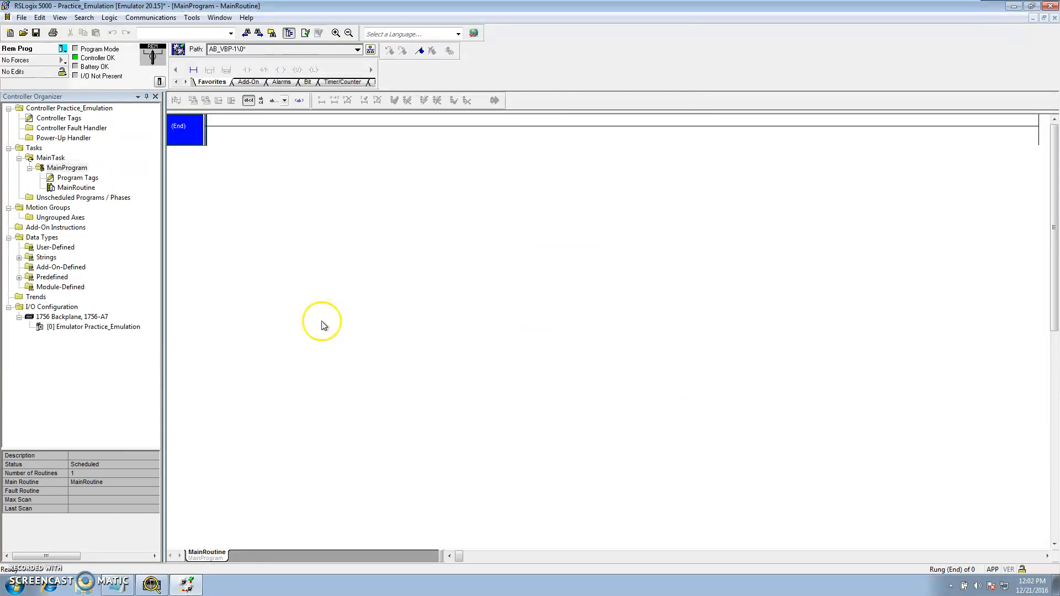
mouse_move(226, 461)
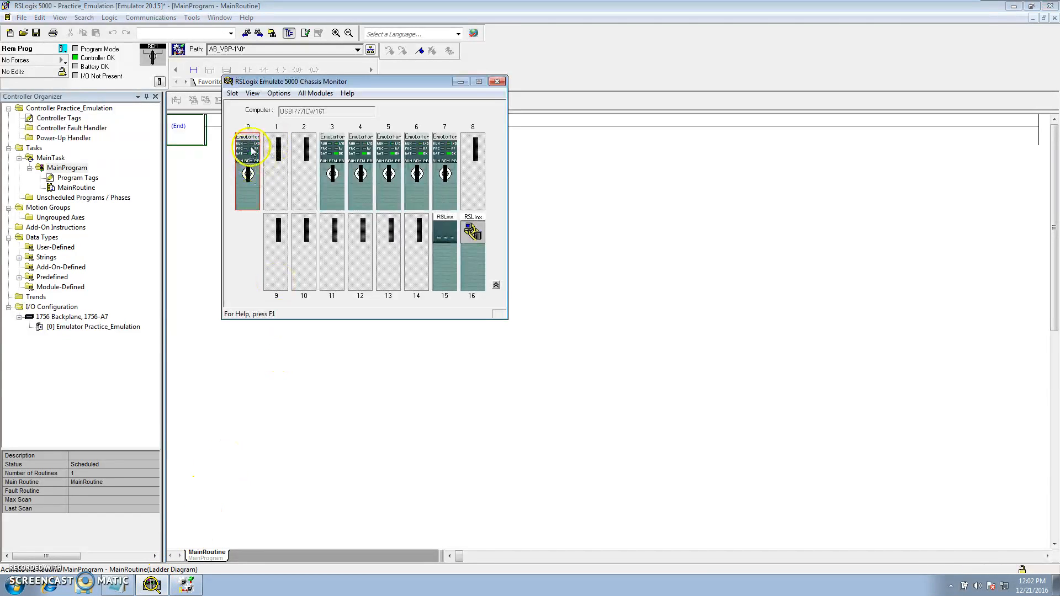
mouse_move(247, 149)
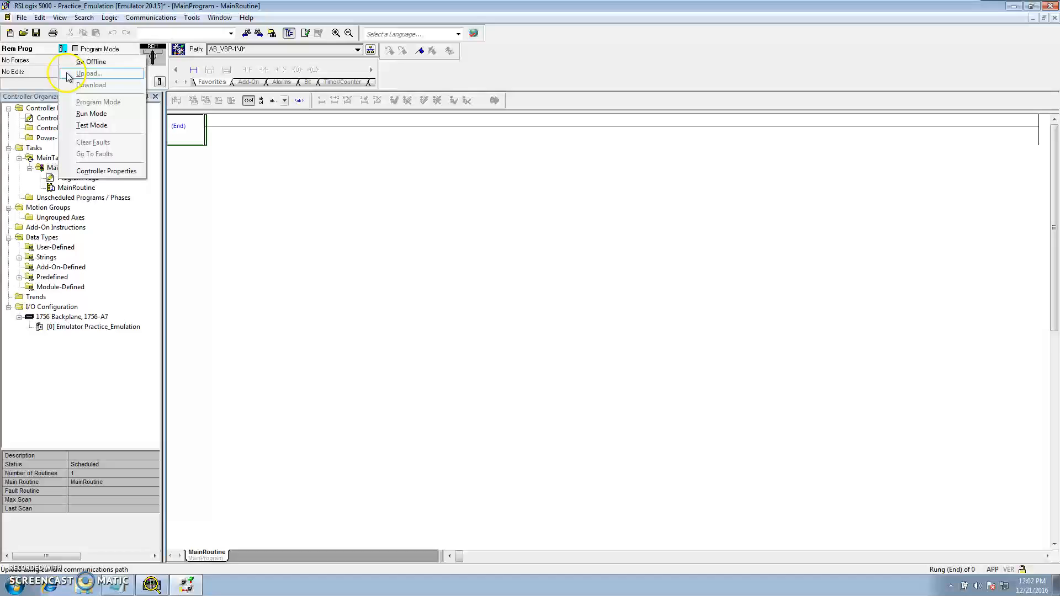
Confirm Remote Run mode, then select MainRoutine and right-click its End rung.
left_click(91, 113)
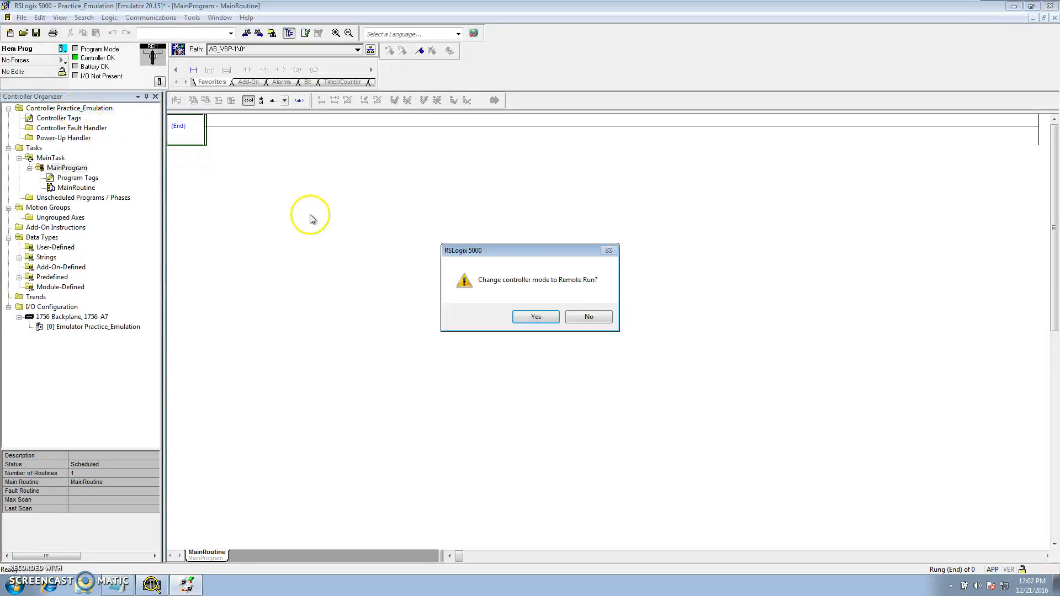
left_click(536, 316)
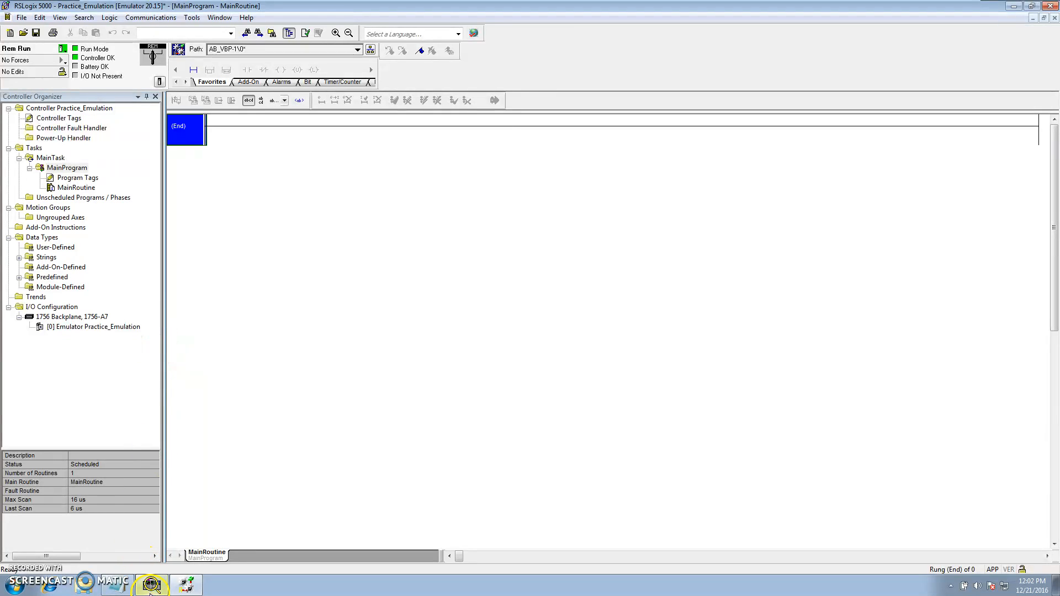
left_click(151, 585)
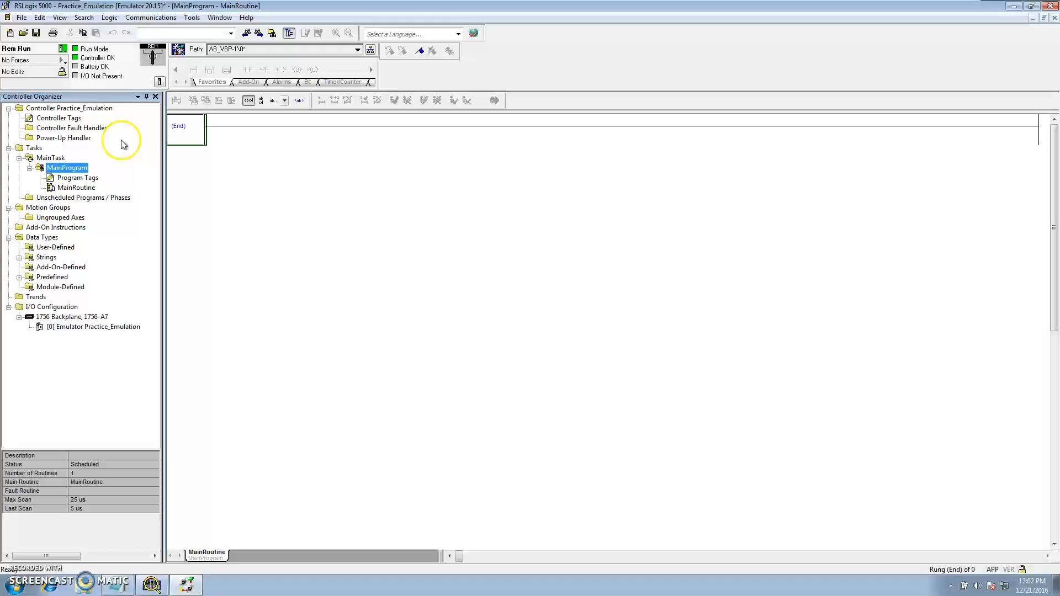
left_click(77, 187)
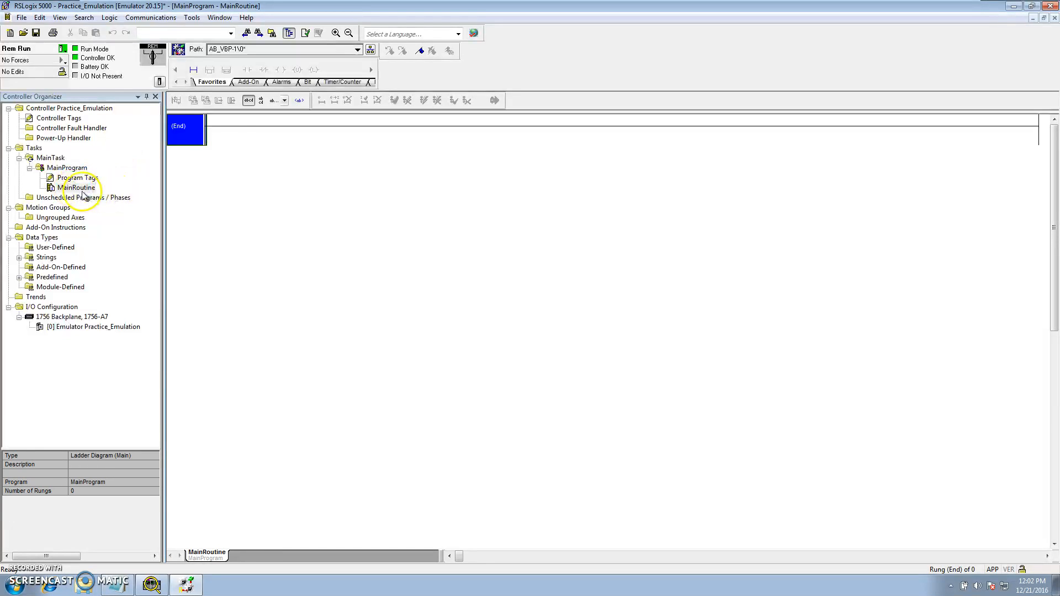
right_click(206, 120)
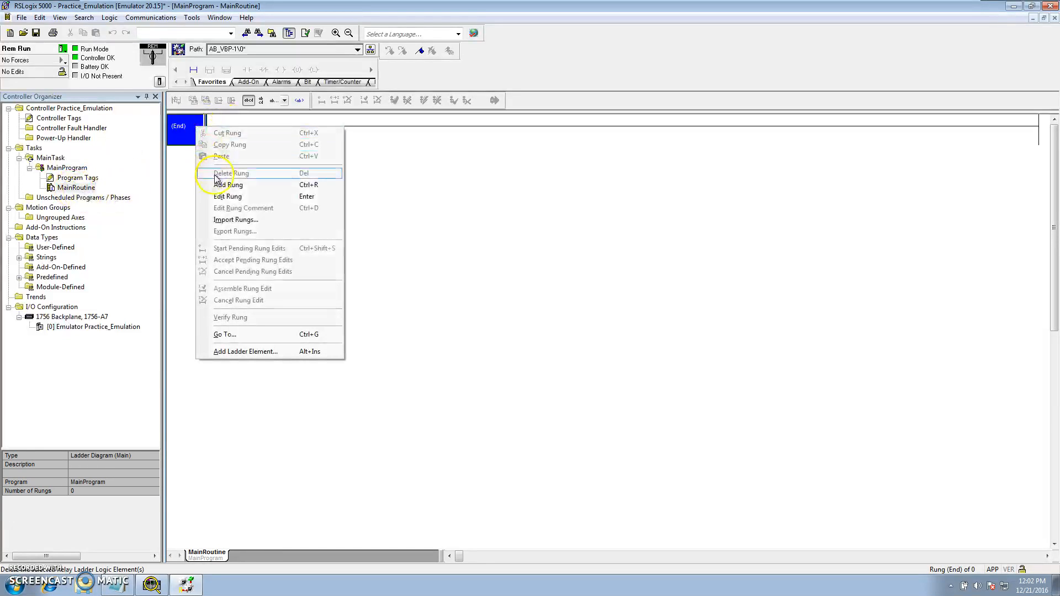
Add a Timer_1.DN contact and a TON Timer_1 with preset 2000 to rung 0.
left_click(228, 184)
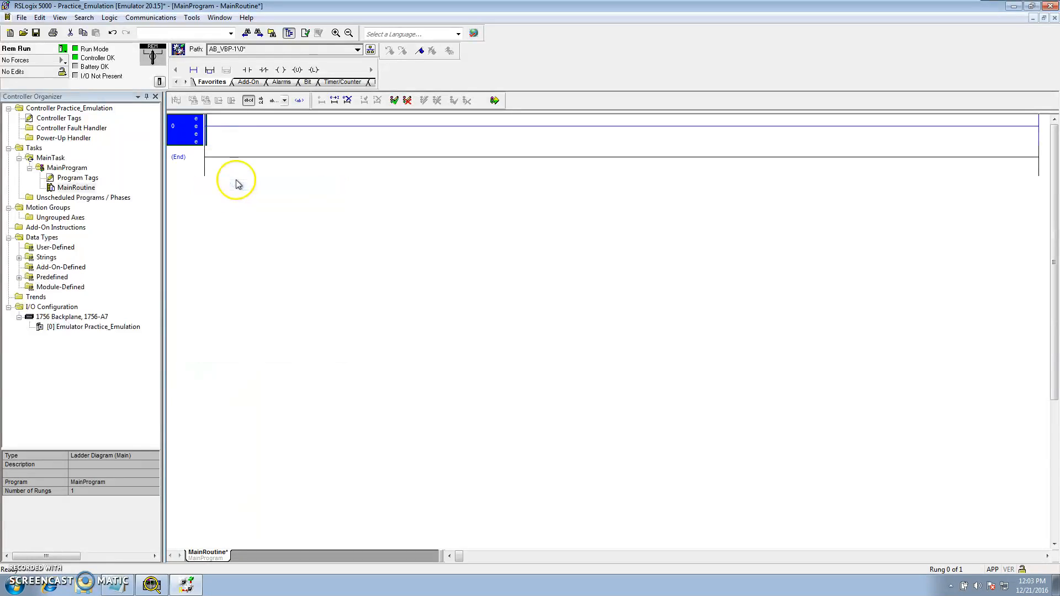
left_click(347, 82)
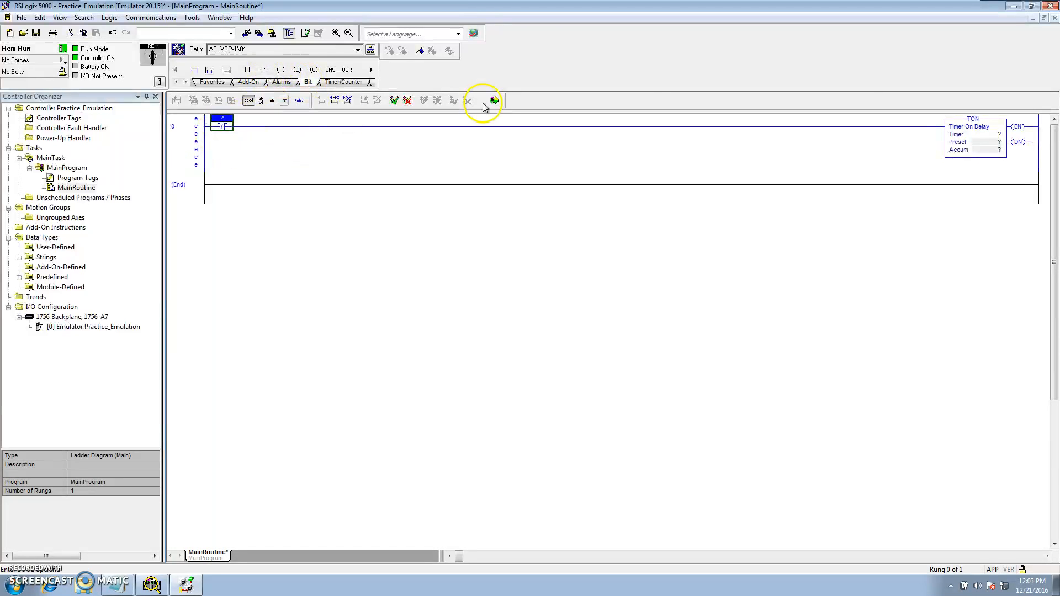
right_click(974, 132)
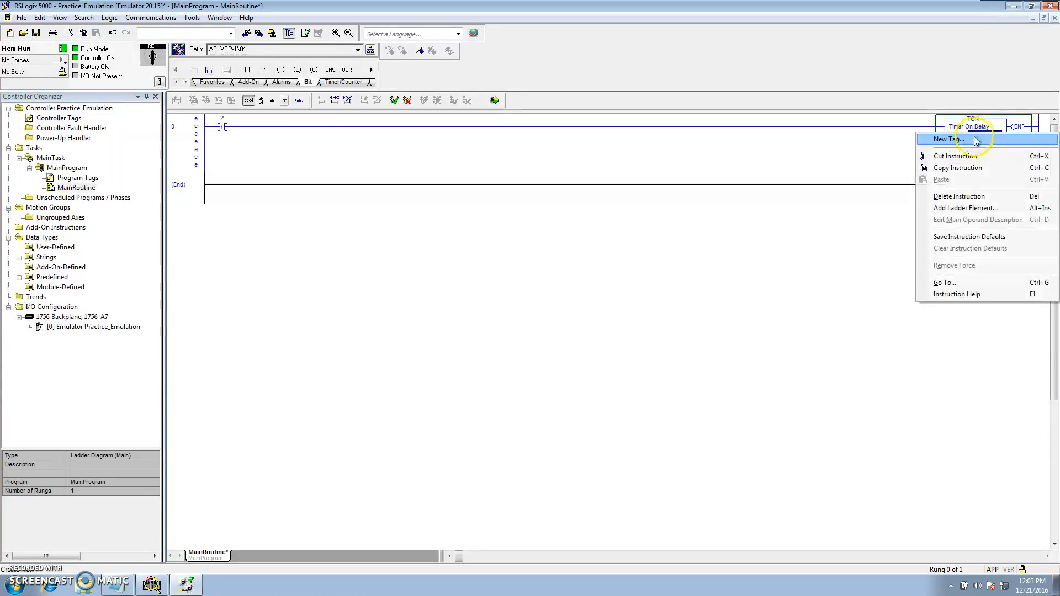
left_click(949, 139)
type("Timer_1")
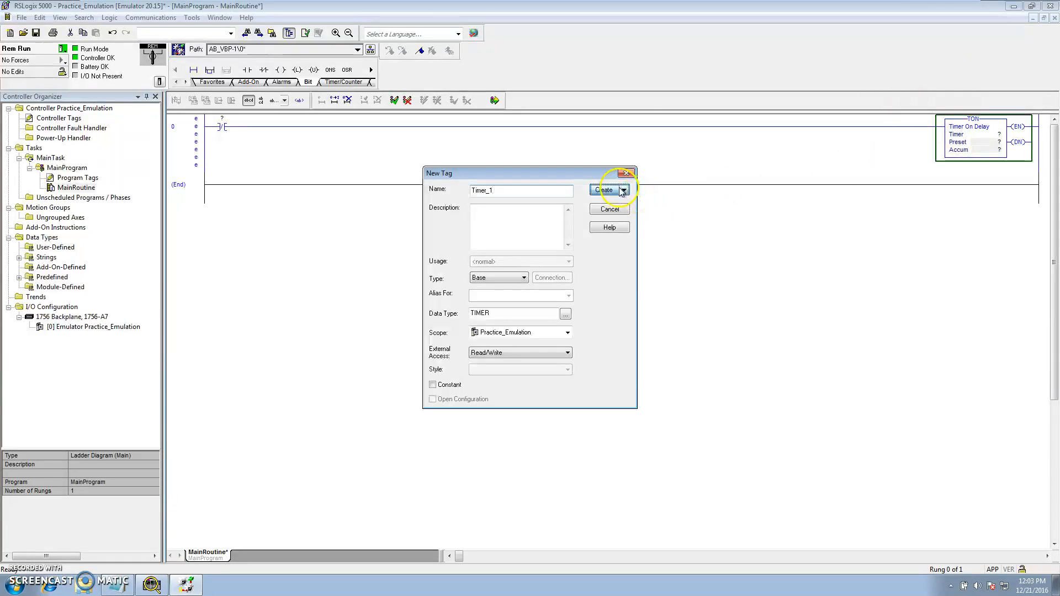
left_click(606, 190)
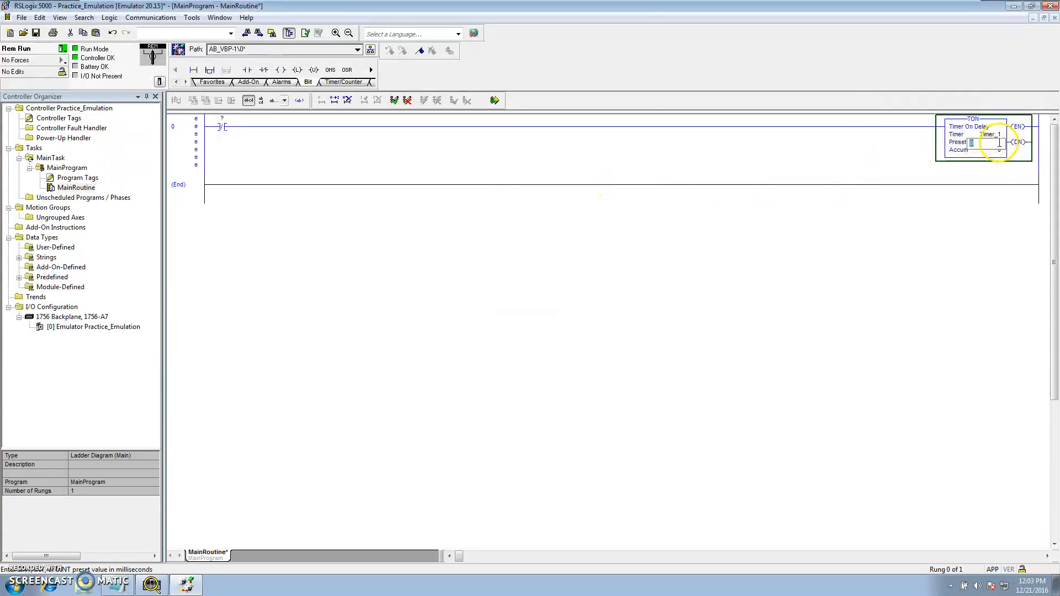
type("2000")
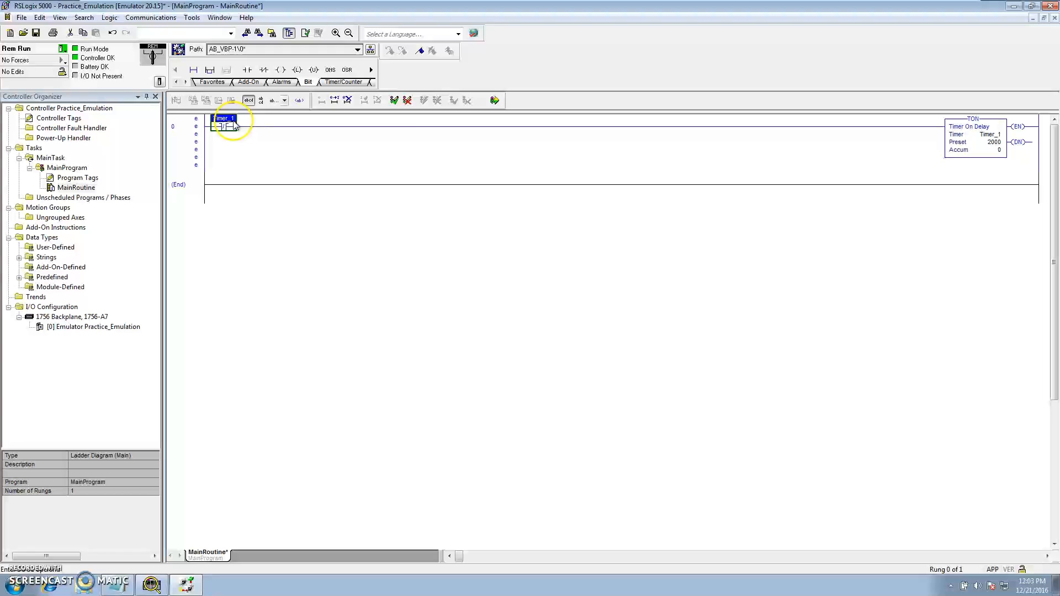
left_click(241, 119)
type(".DN")
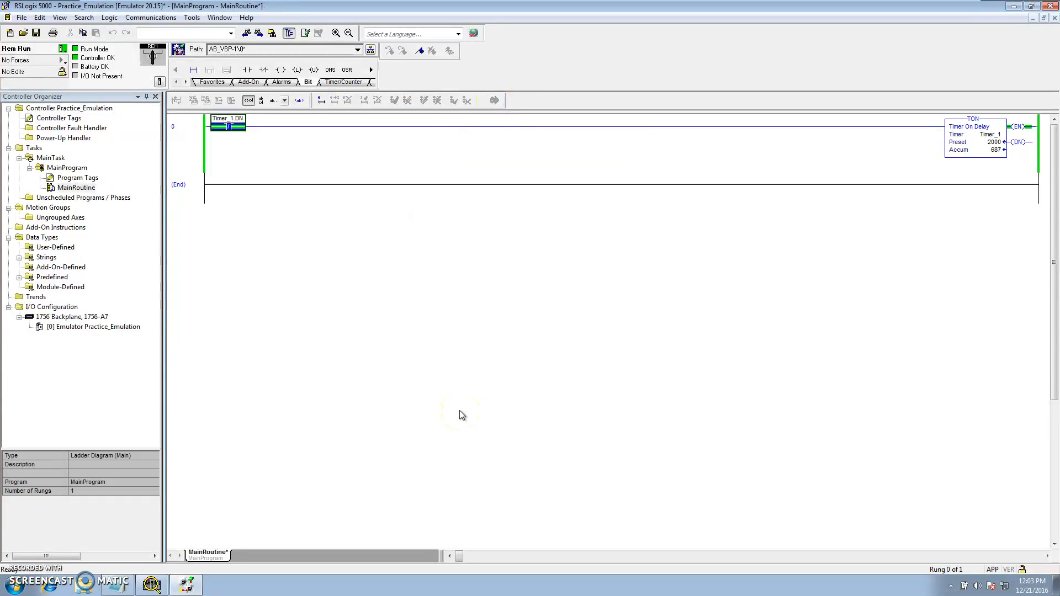
mouse_move(614, 162)
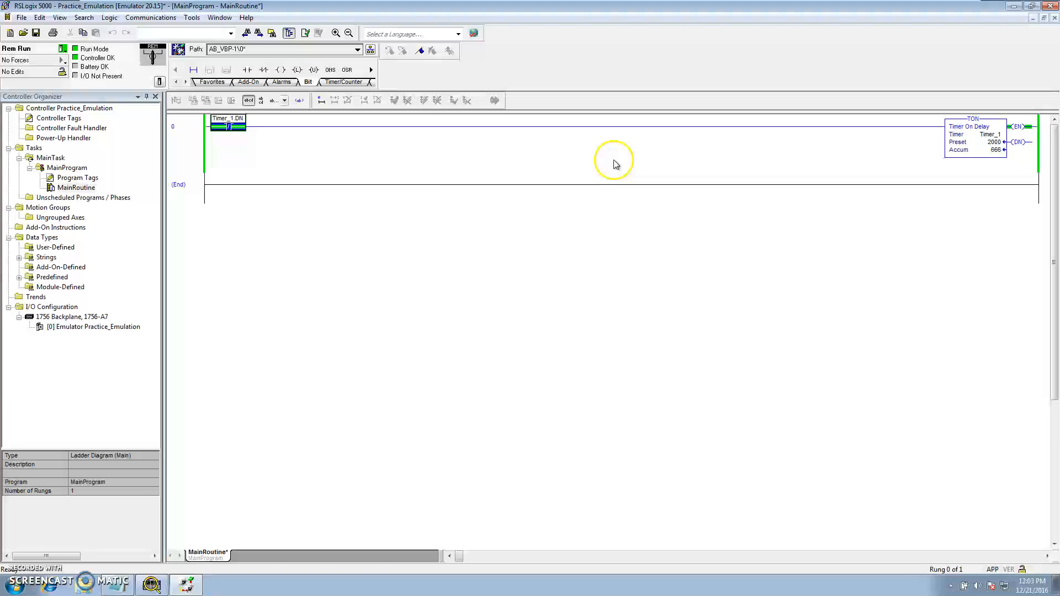
mouse_move(278, 157)
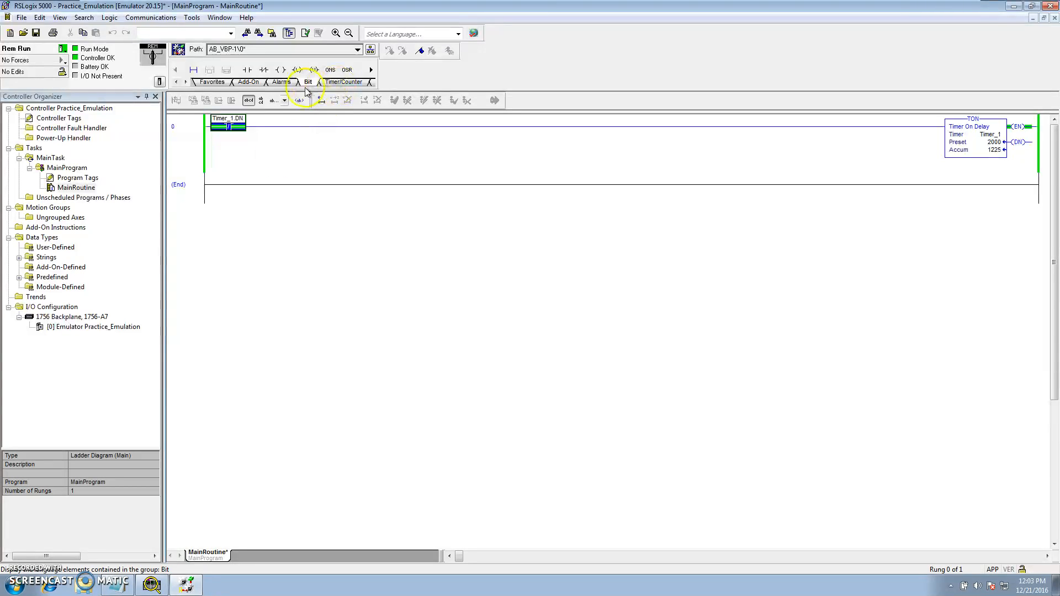
Browse the instruction palette tabs, then open the controller status dropdown.
left_click(212, 82)
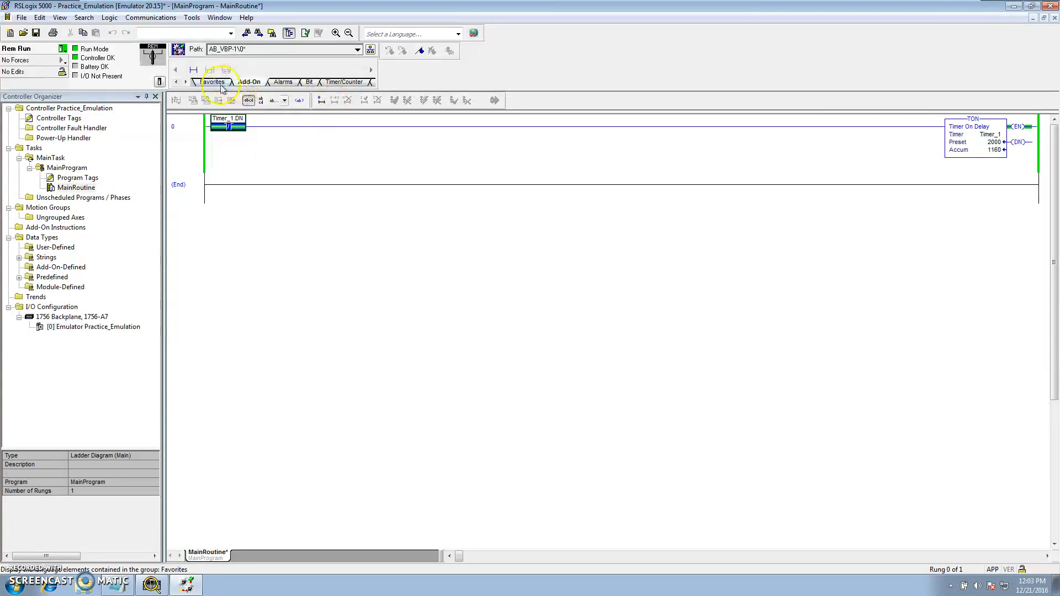
left_click(184, 82)
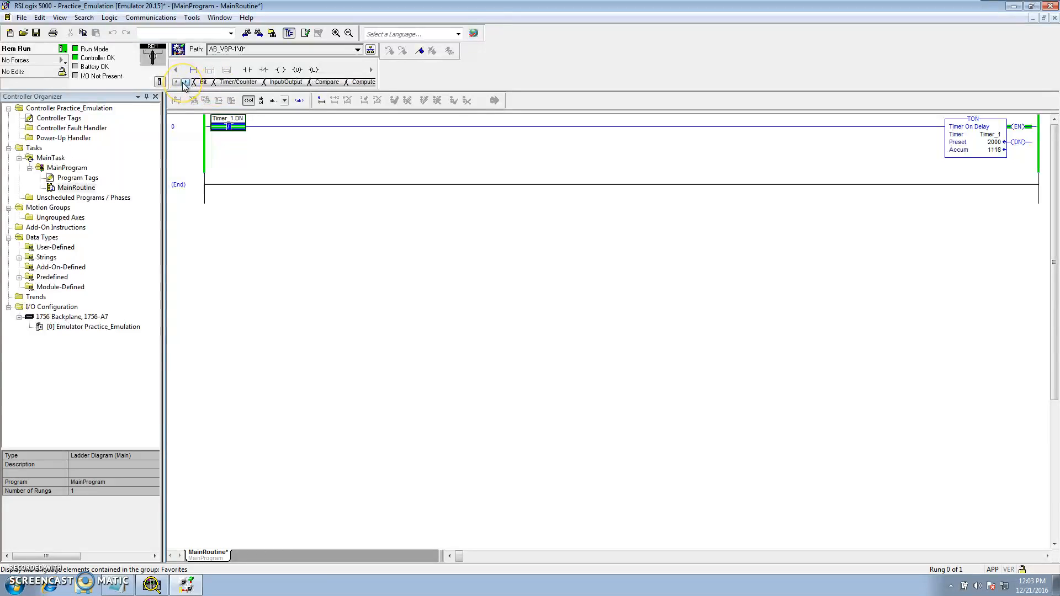
left_click(186, 82)
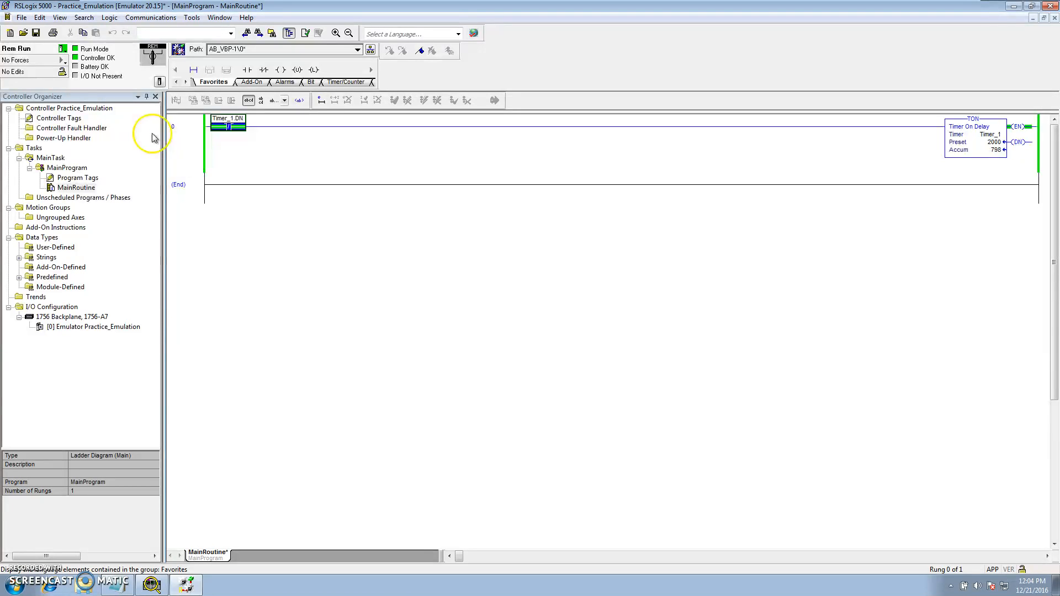
left_click(62, 48)
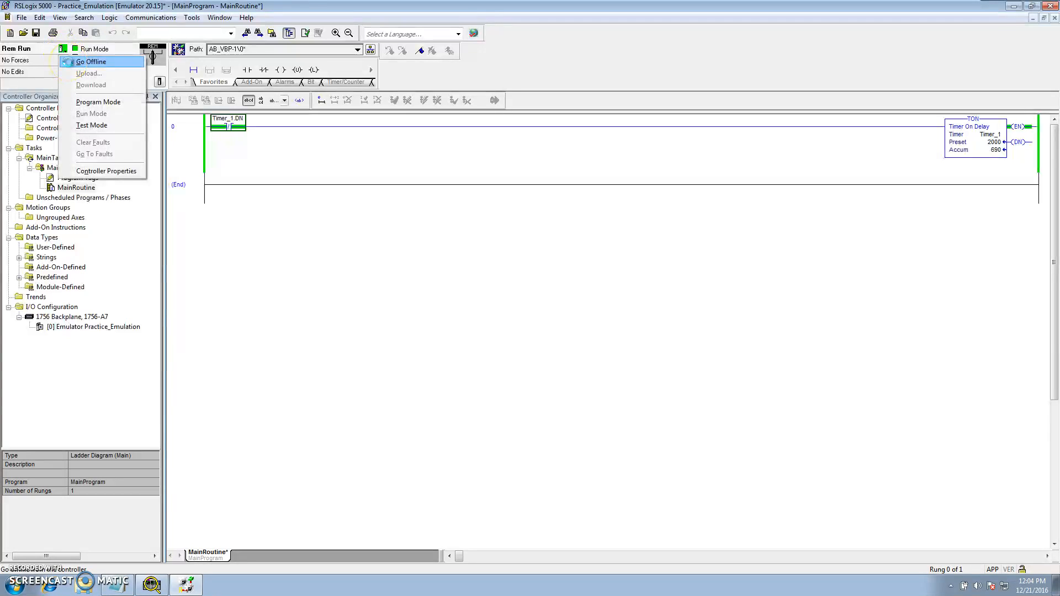
Go offline, answer the save-changes prompt, and close RSLogix 5000.
left_click(91, 61)
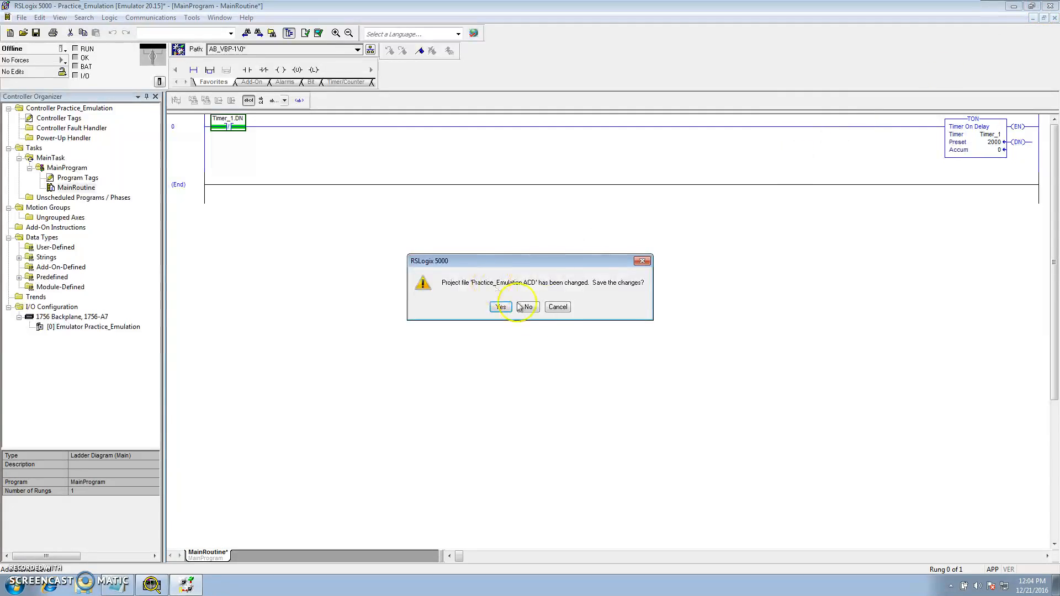
left_click(527, 307)
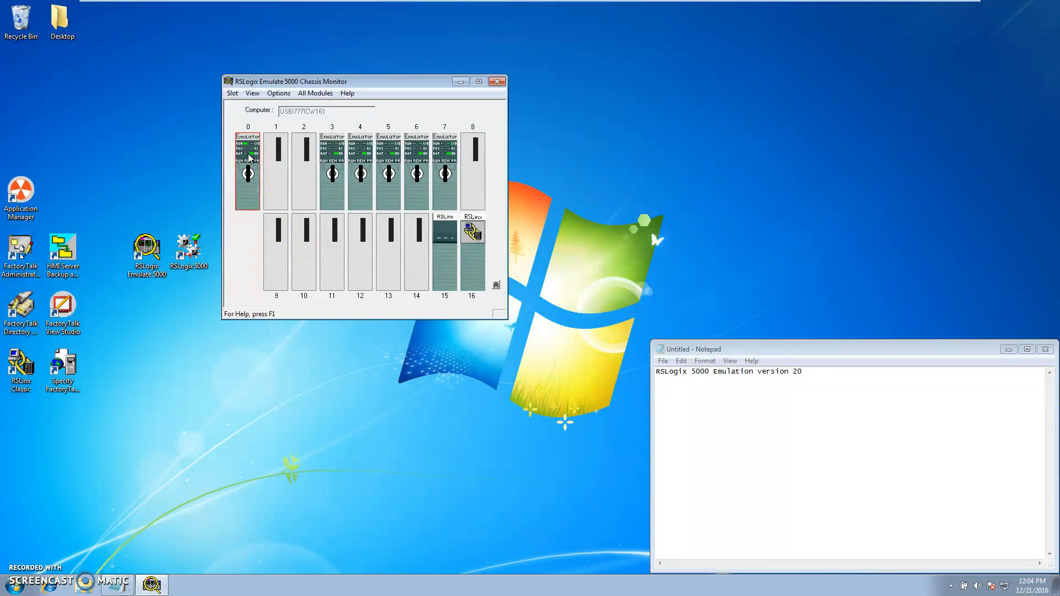
Remove the emulator modules from slots 0 and 3–6, resetting their configuration.
right_click(248, 166)
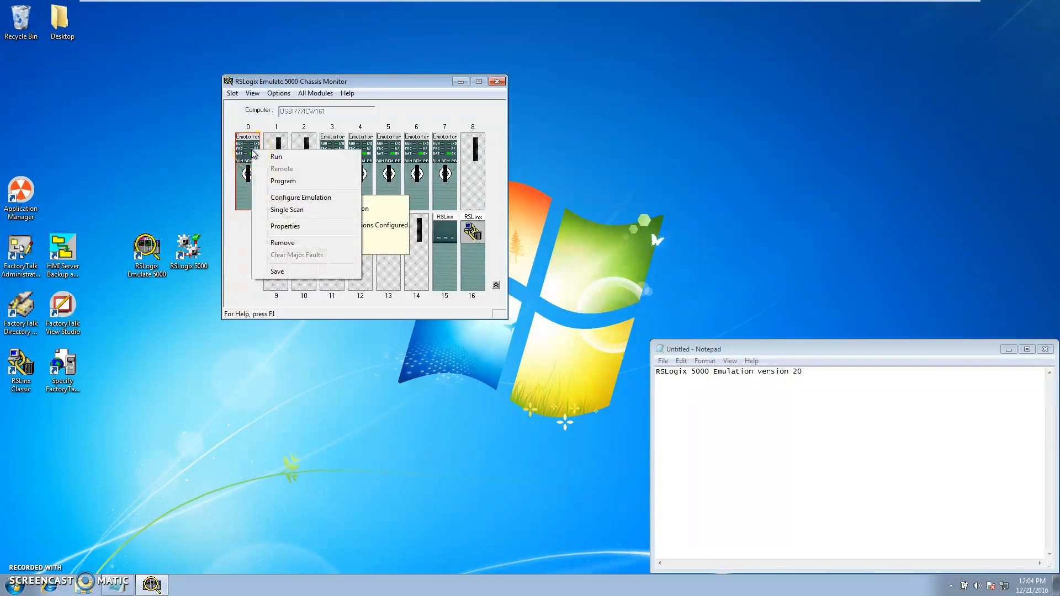
mouse_move(283, 243)
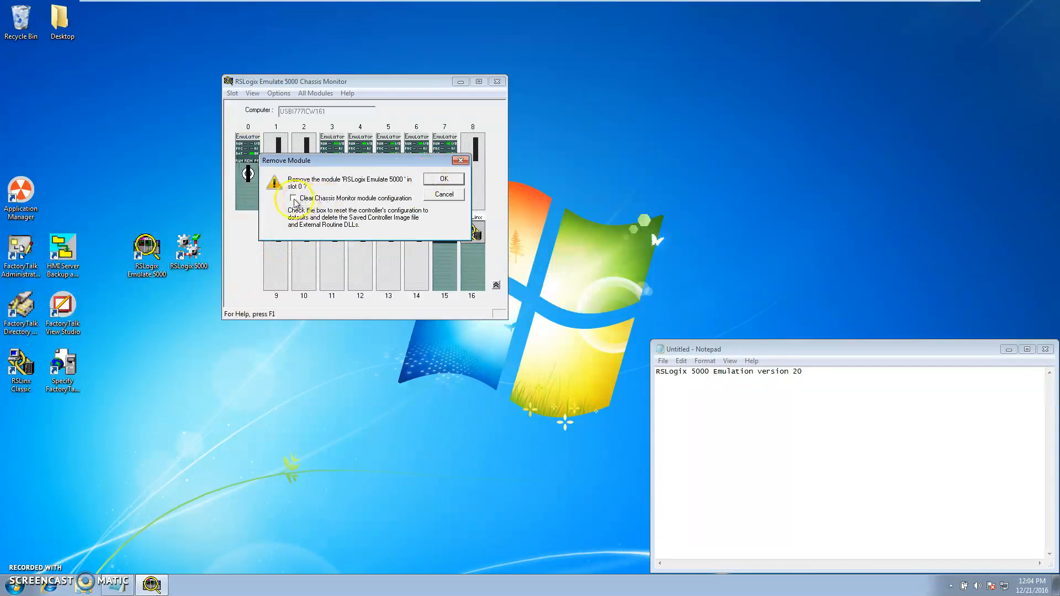
left_click(443, 194)
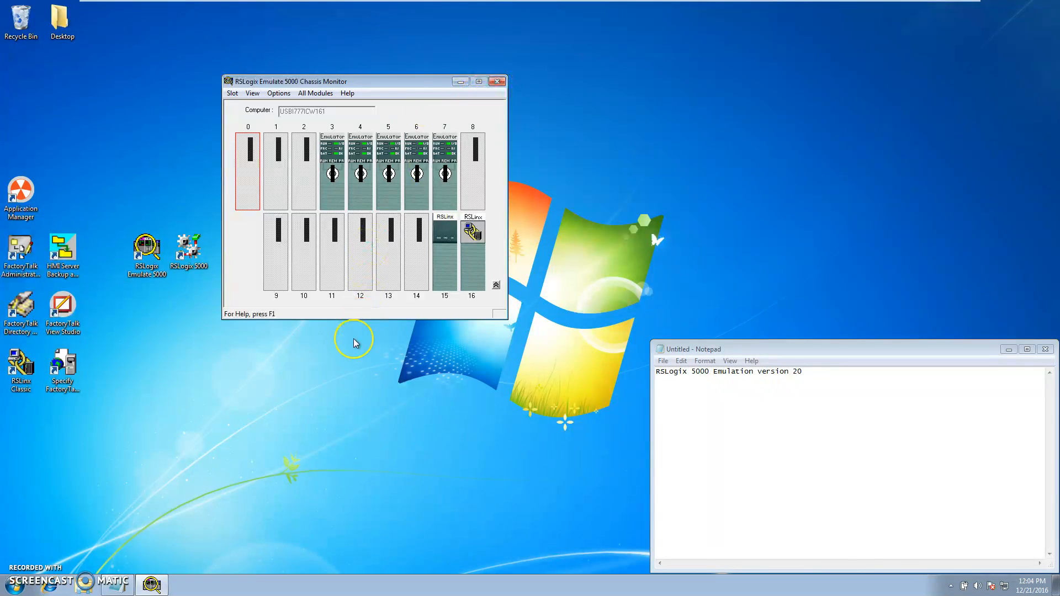
left_click(332, 171)
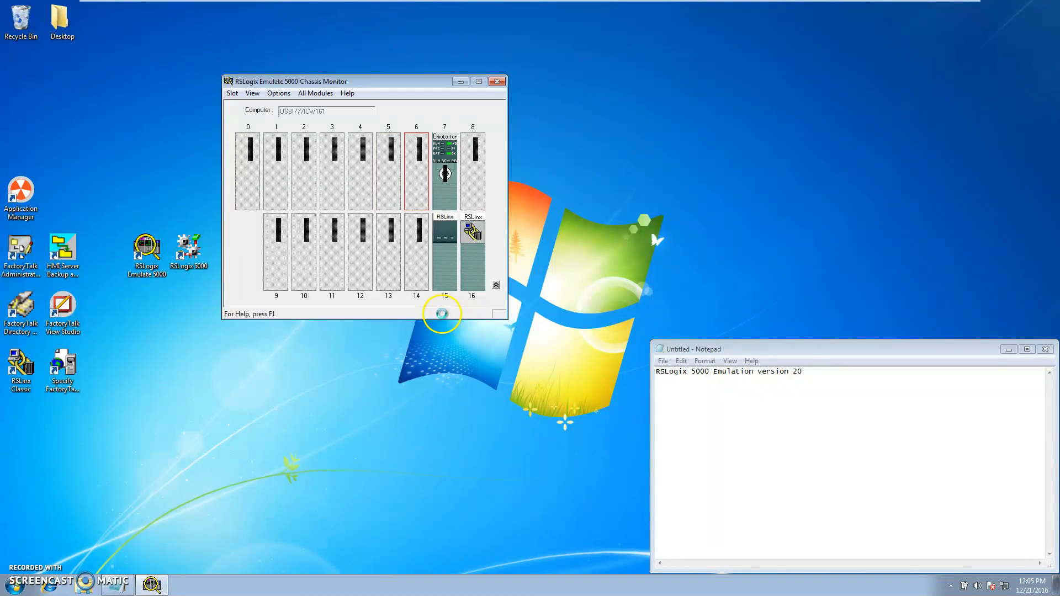
Close the RSLogix Emulate 5000 Chassis Monitor window.
left_click(497, 81)
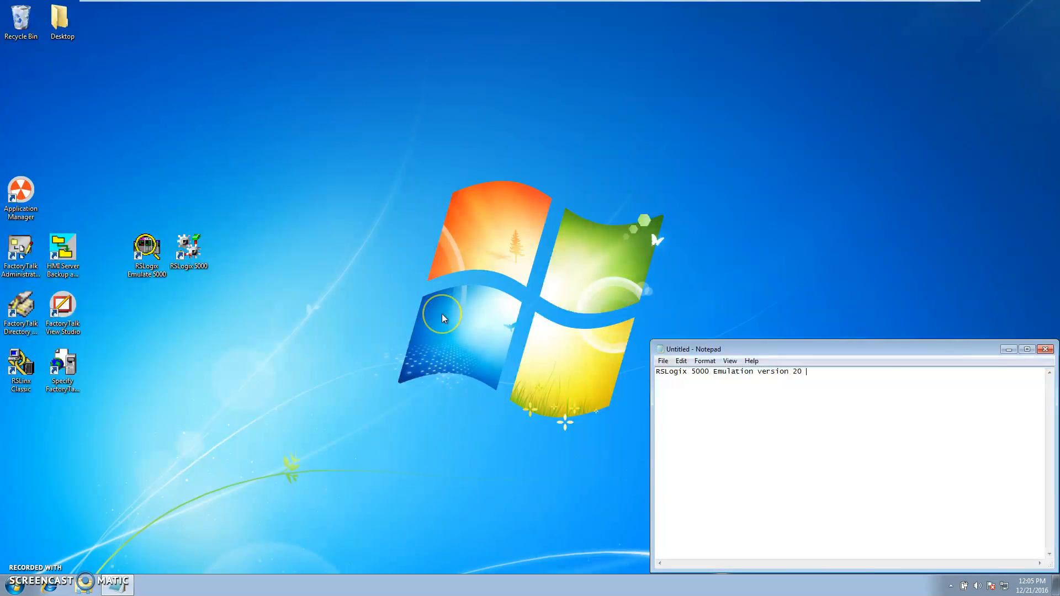
mouse_move(193, 486)
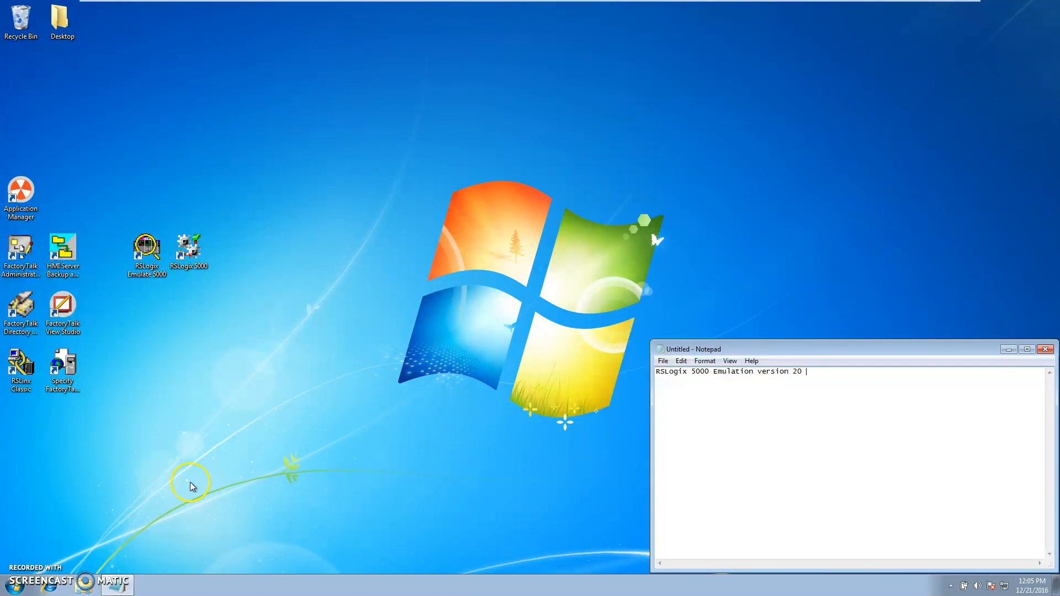
mouse_move(133, 518)
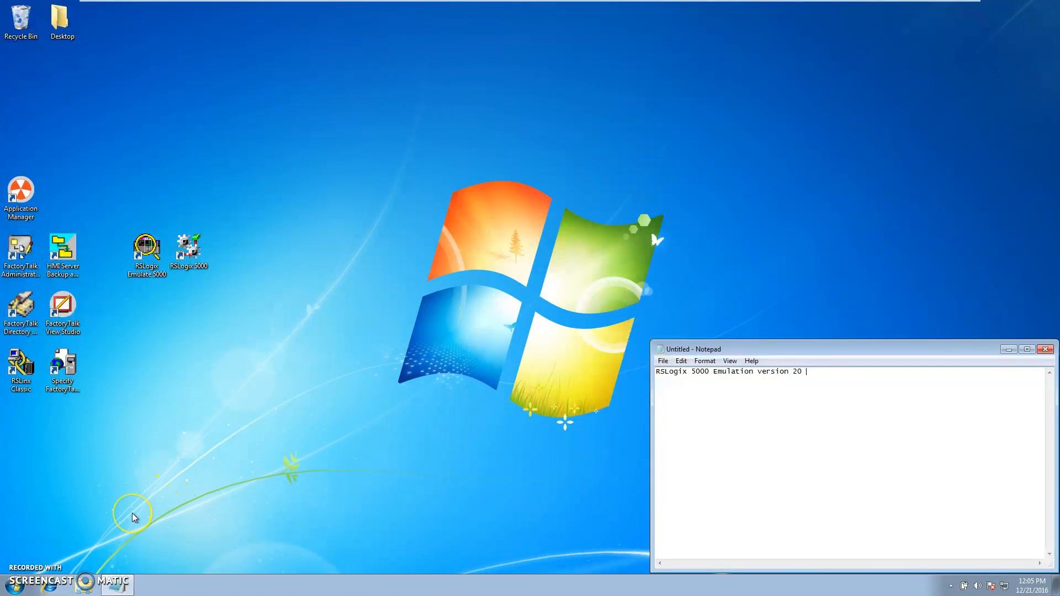